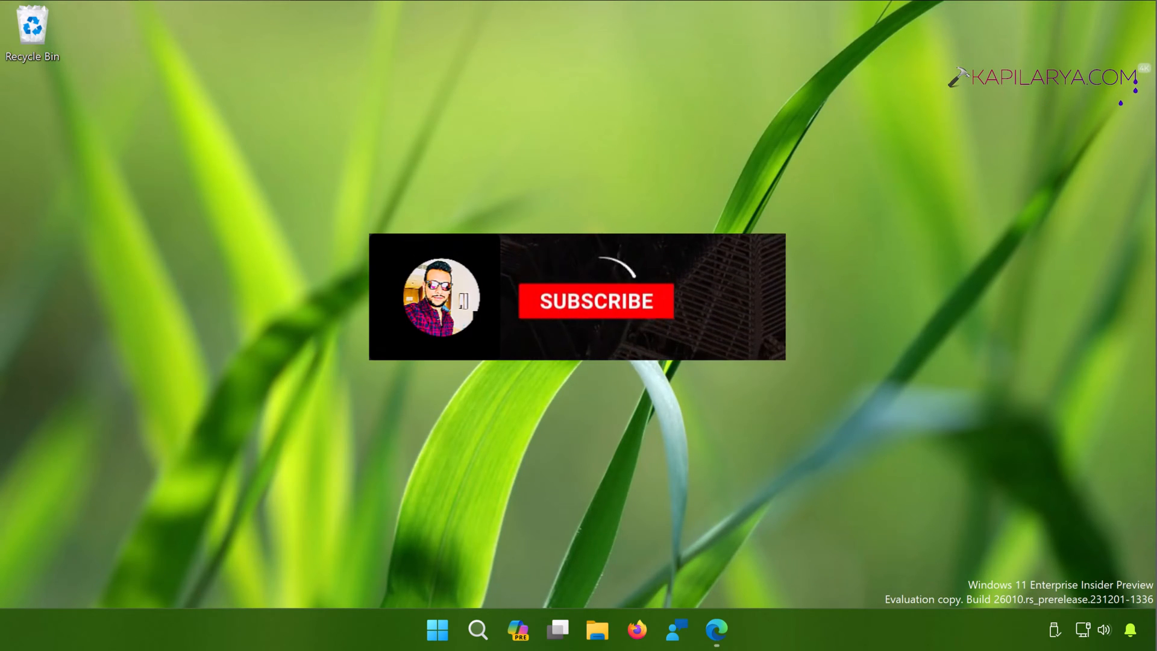
Launch Microsoft Edge and close its blank new tabs so the browser window shuts.
left_click(594, 301)
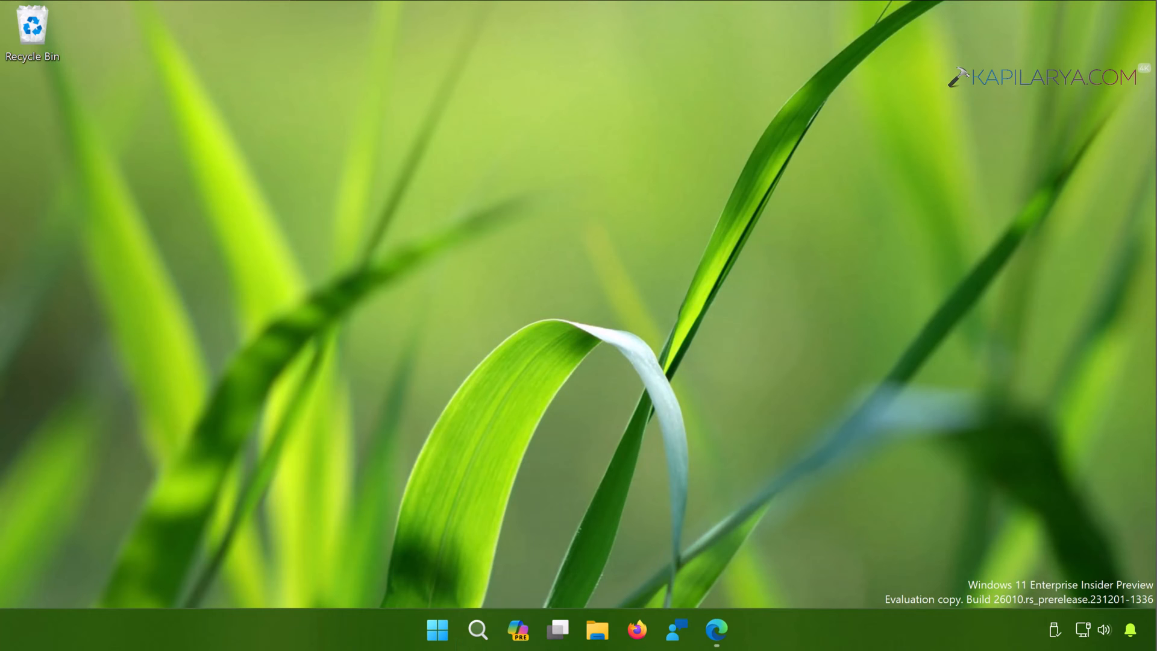
mouse_move(714, 480)
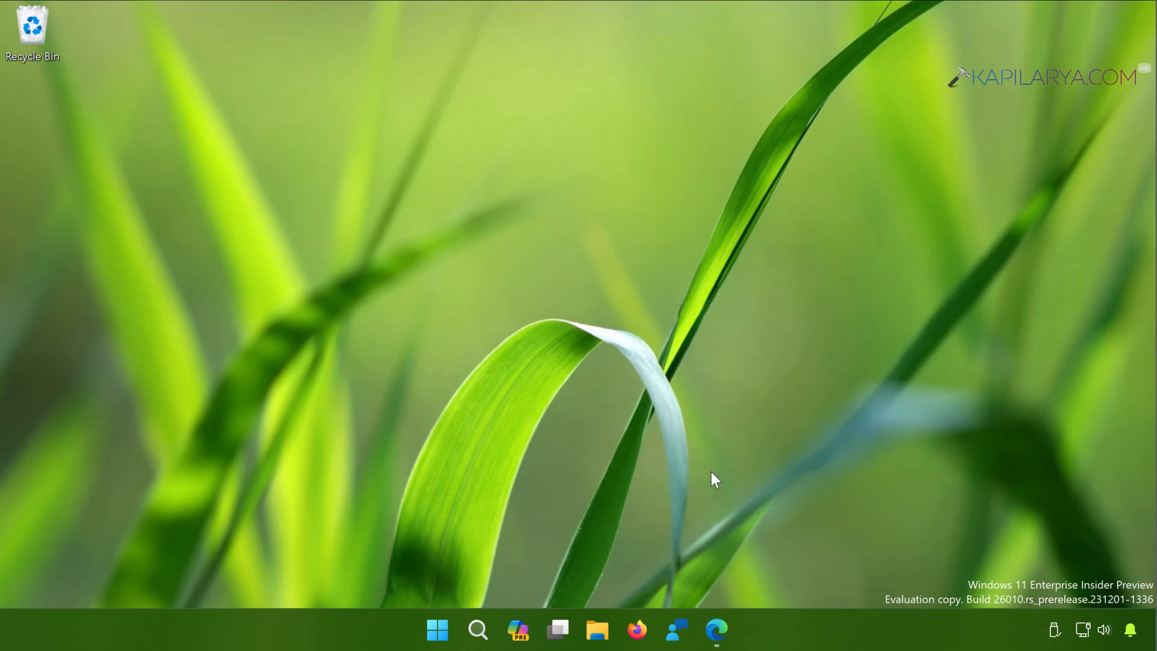
left_click(715, 630)
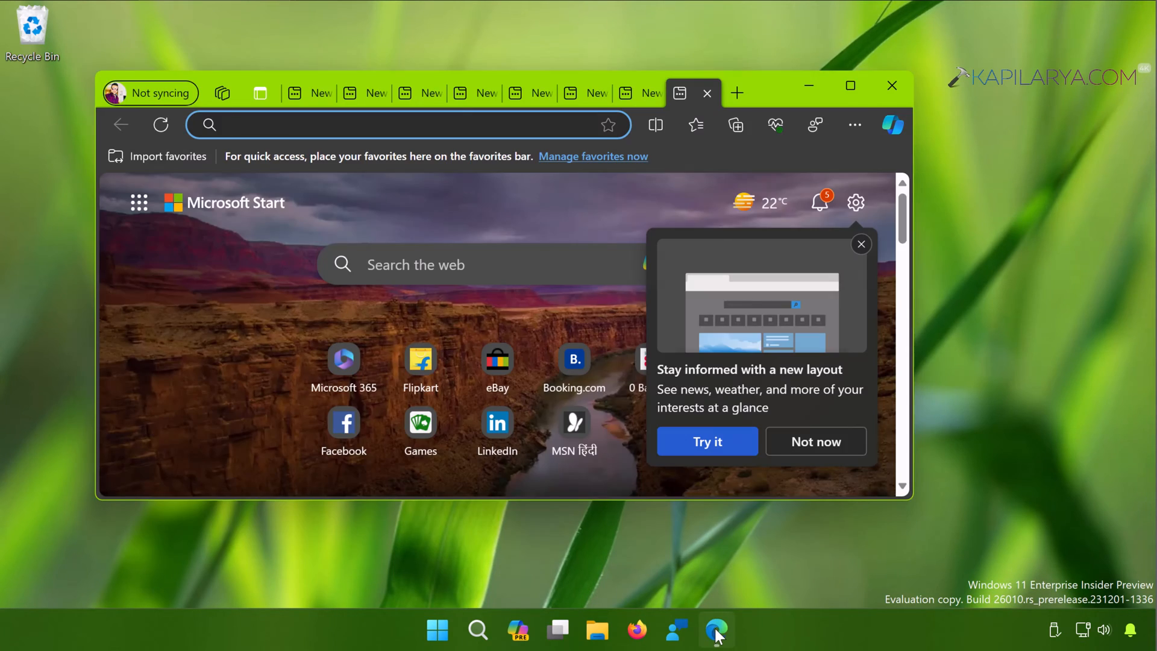
left_click(406, 124)
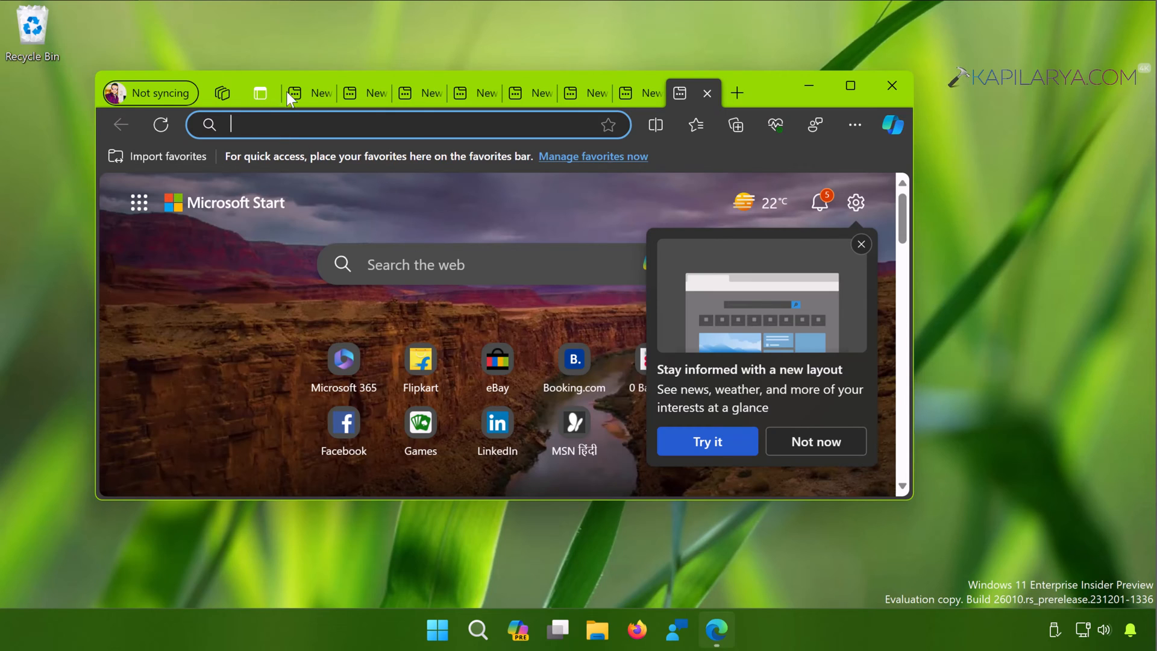
mouse_move(712, 104)
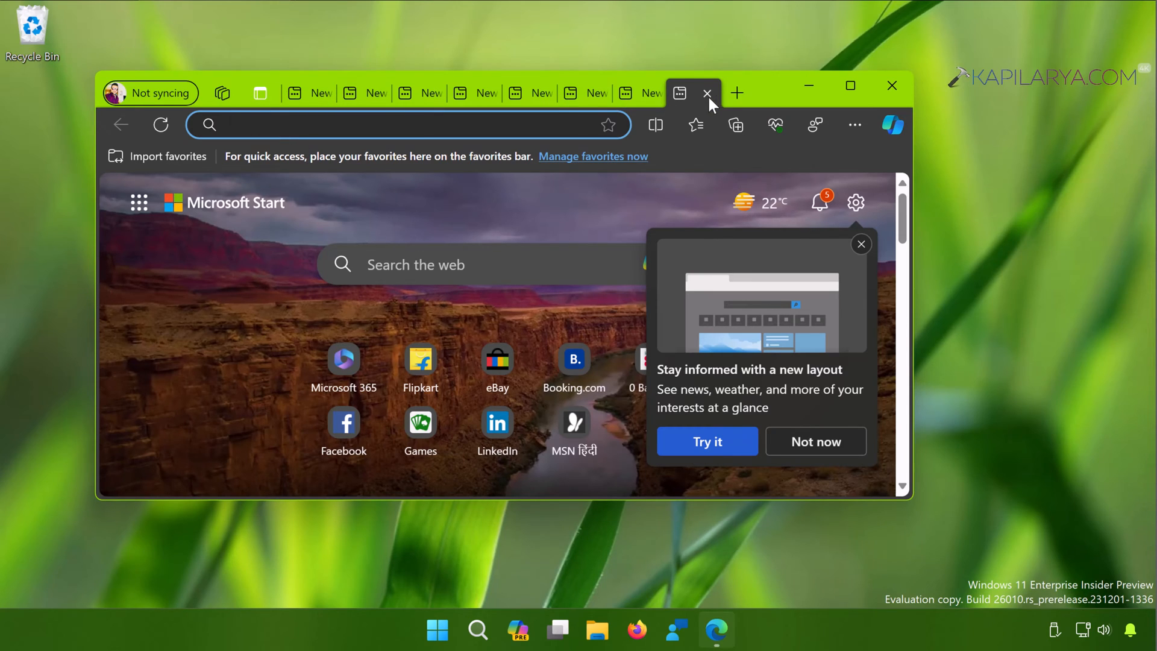
mouse_move(707, 94)
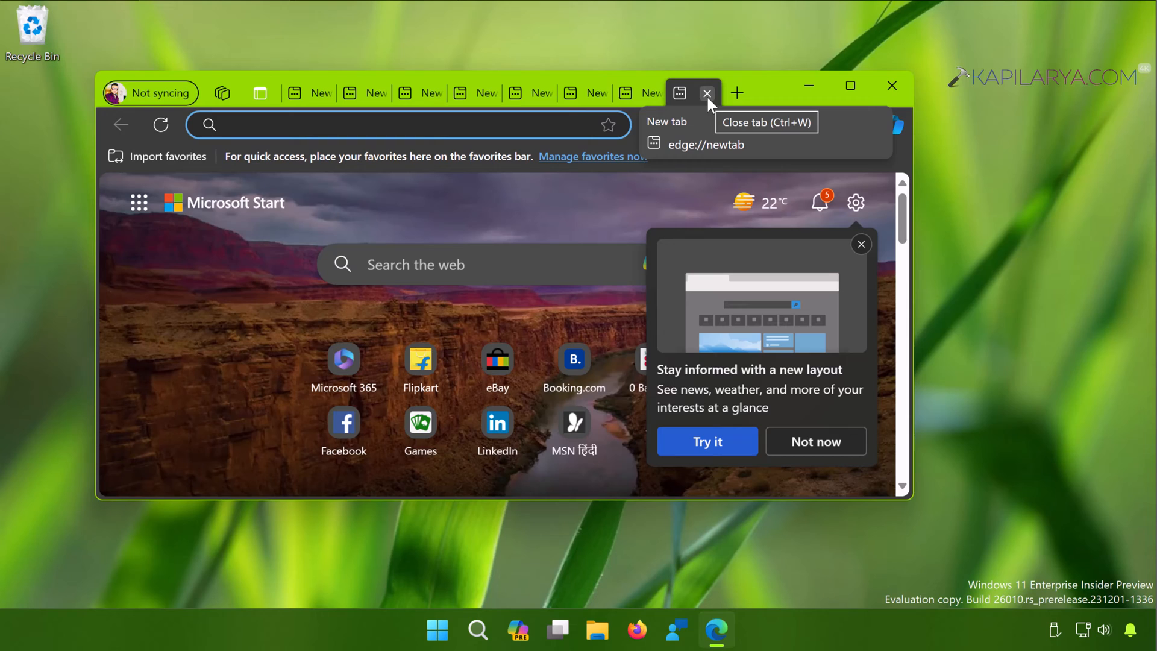
left_click(706, 93)
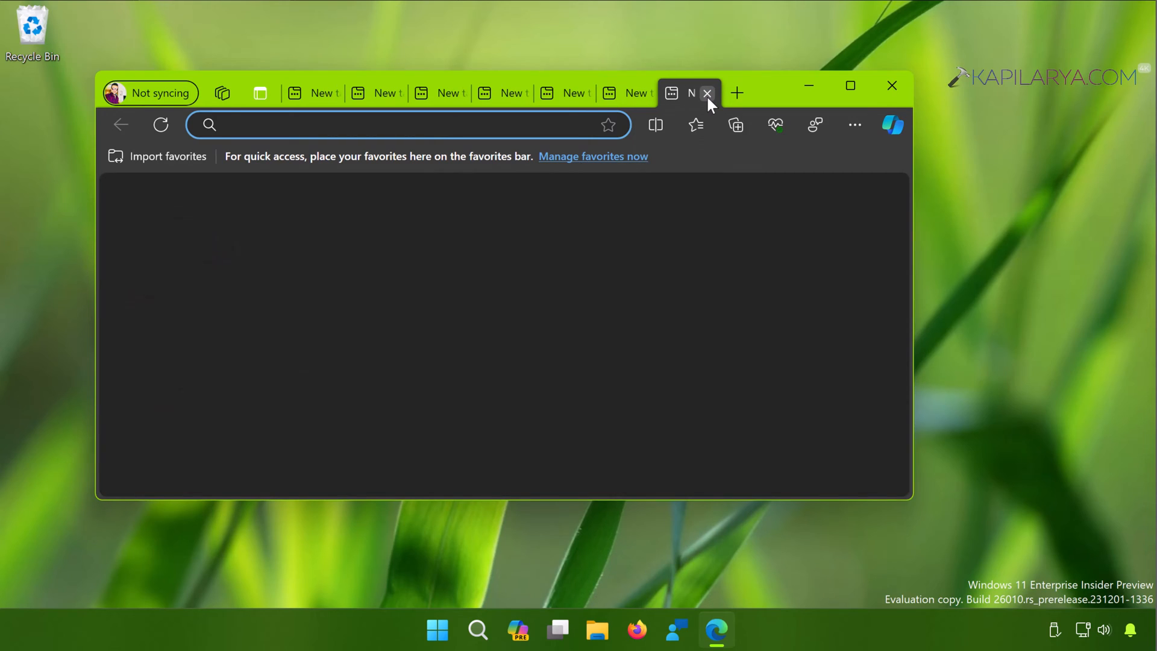
left_click(708, 93)
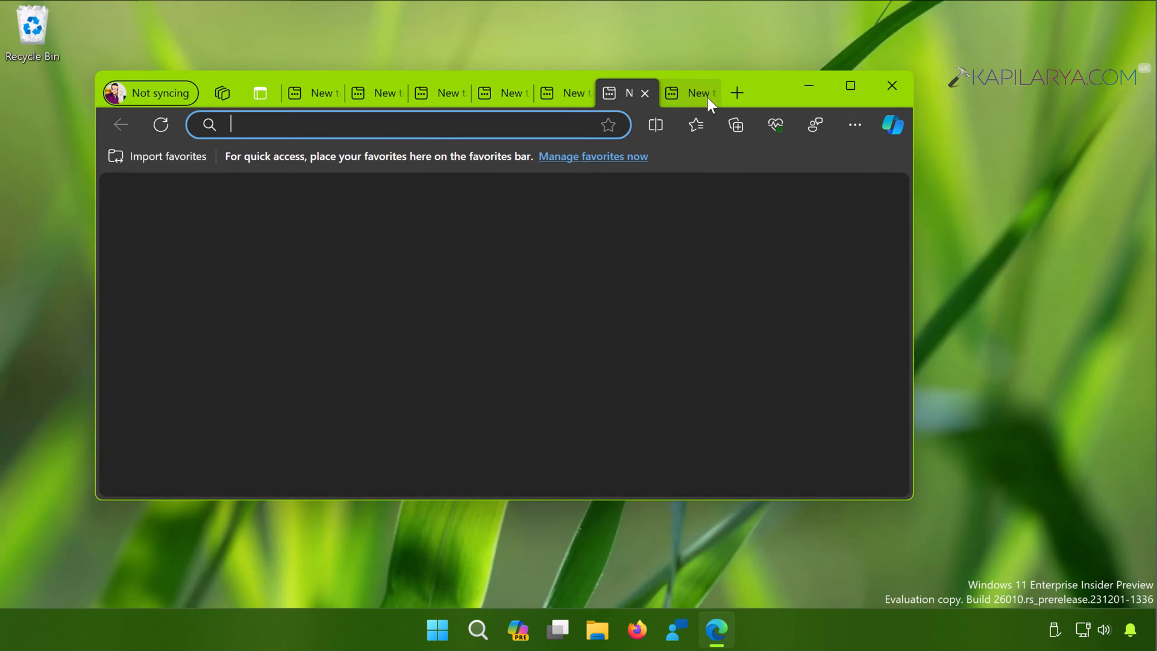
left_click(643, 93)
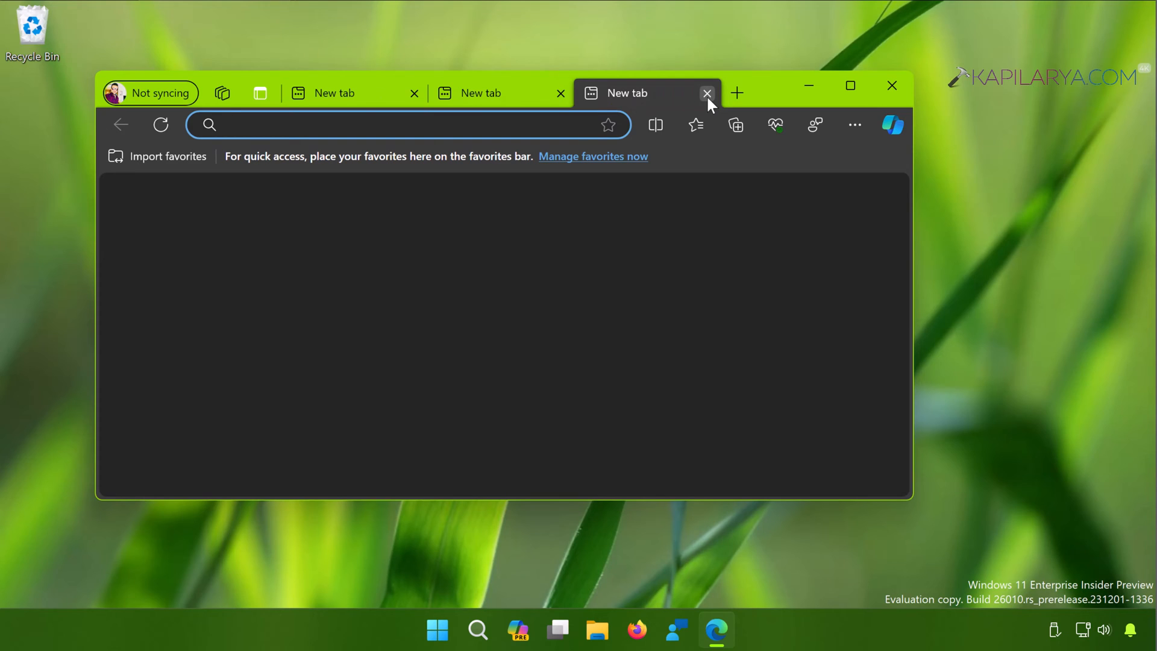
left_click(708, 93)
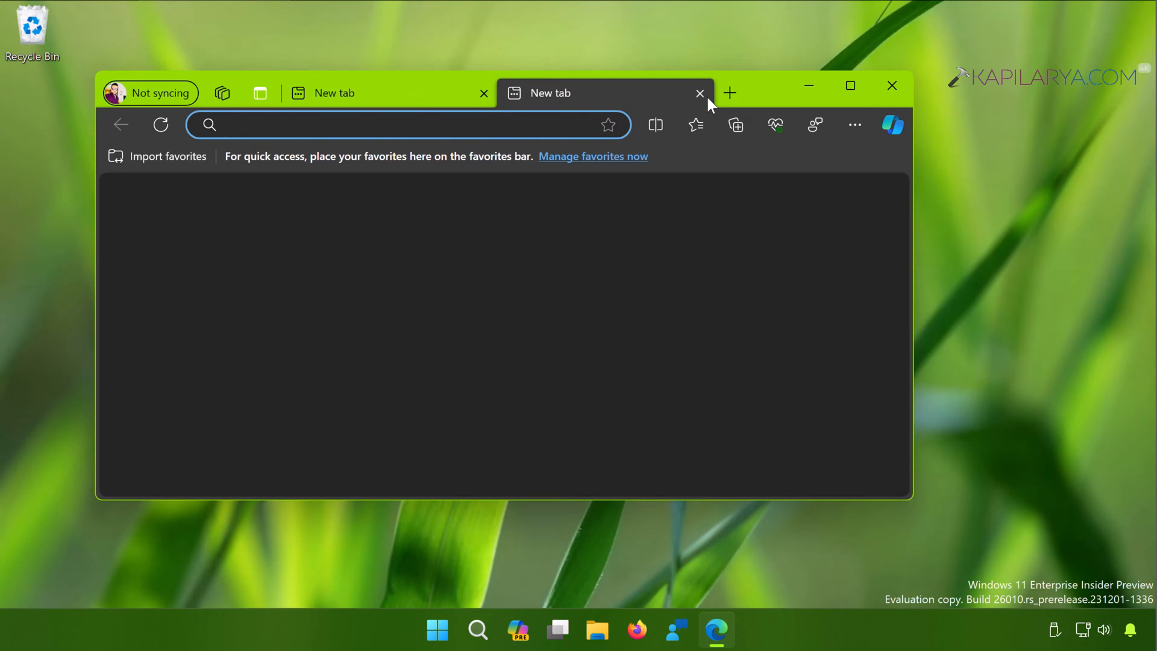
left_click(699, 92)
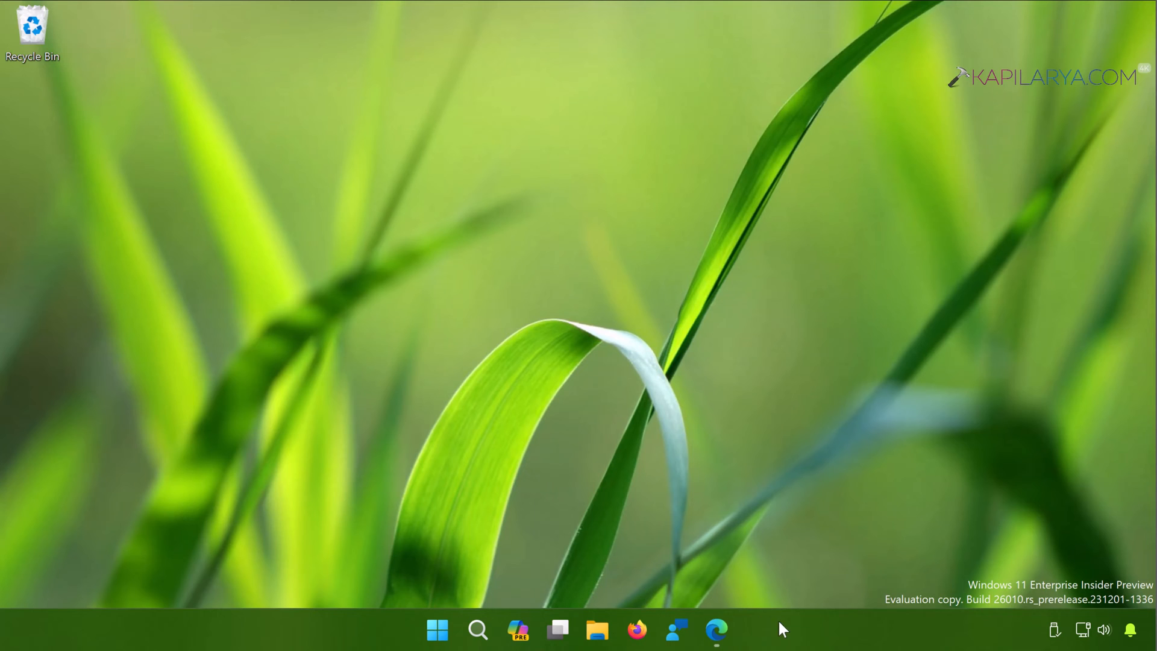
From the taskbar start Task Manager and expand then collapse the Microsoft Edge process group.
right_click(803, 629)
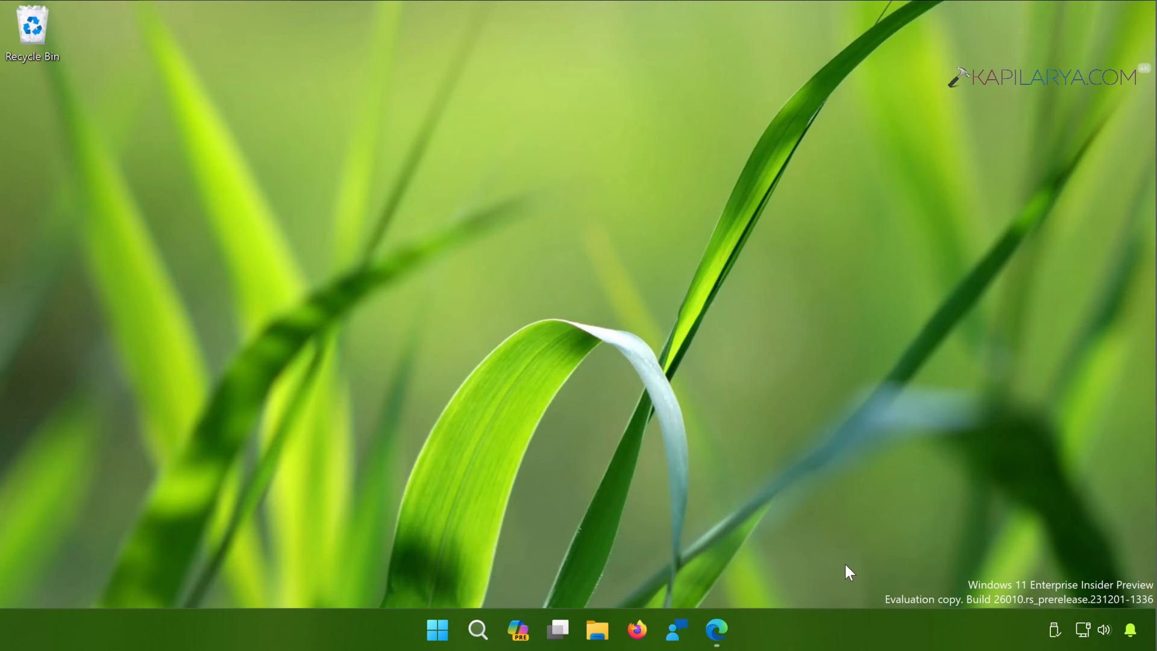
mouse_move(637, 371)
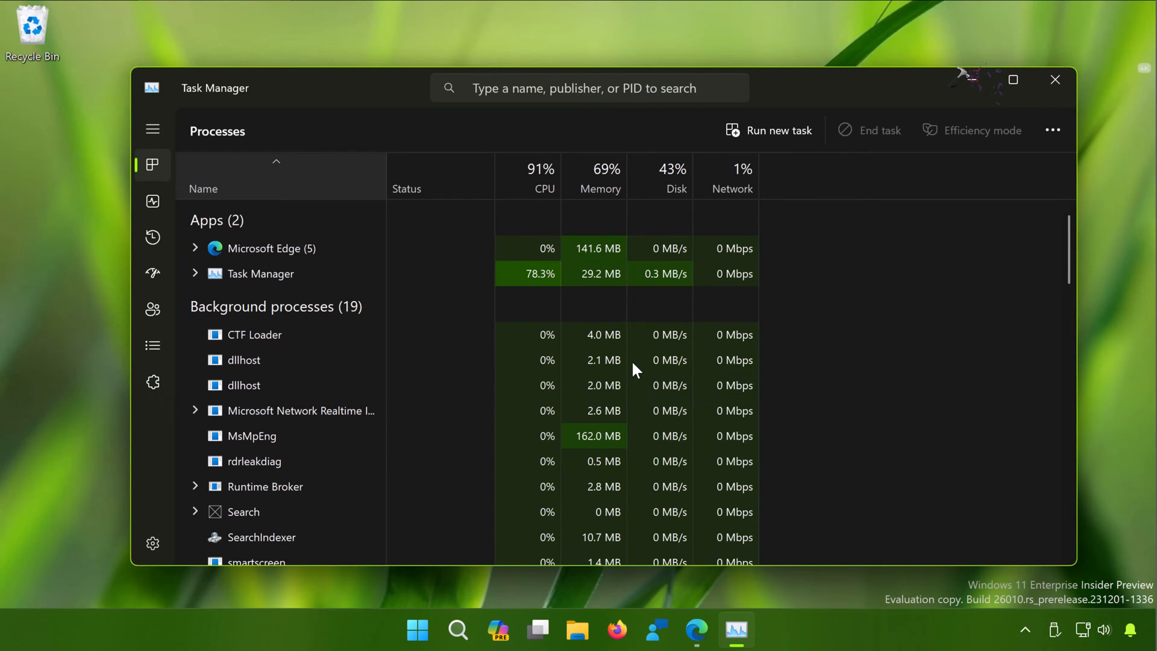
left_click(273, 248)
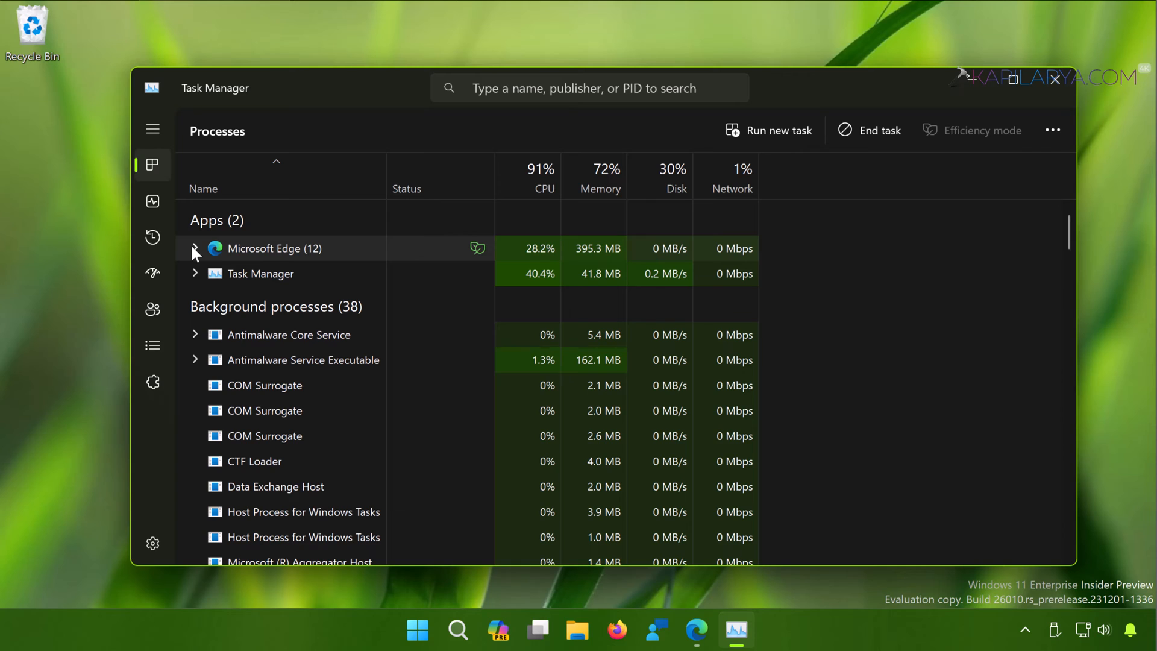
left_click(195, 248)
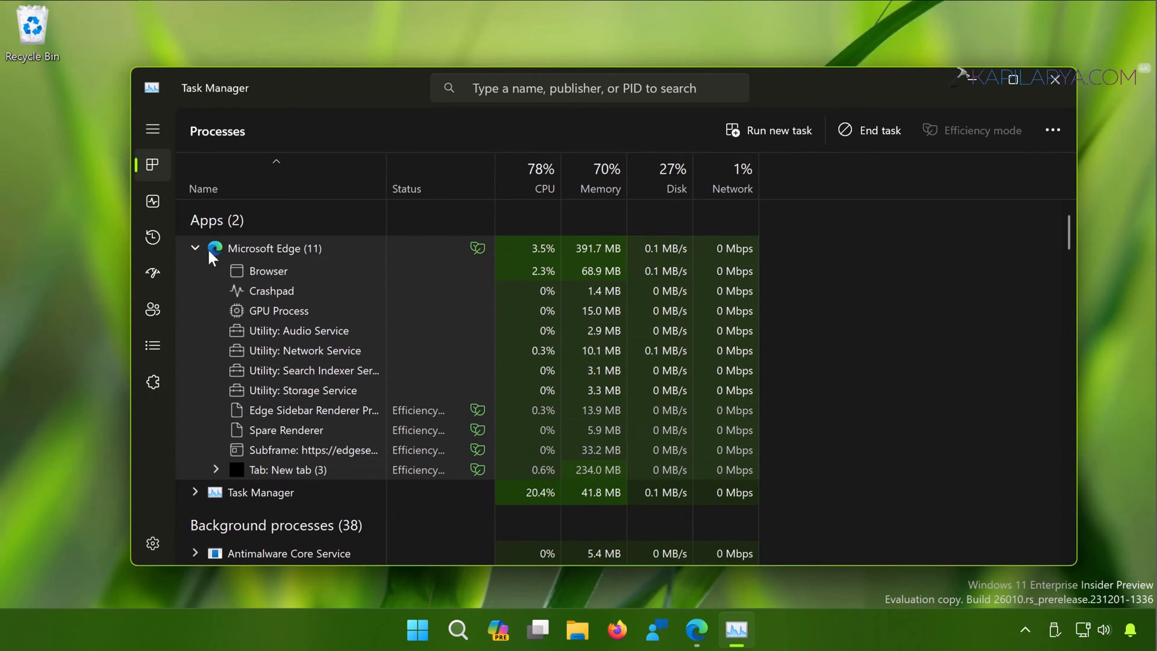
left_click(196, 248)
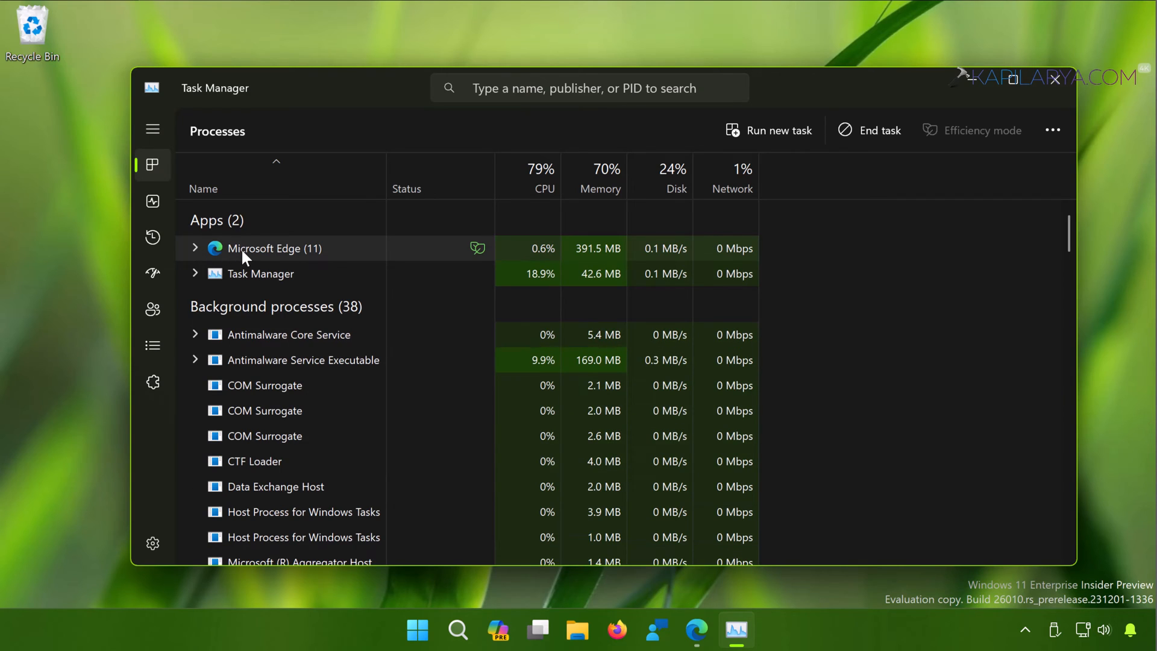
mouse_move(869, 131)
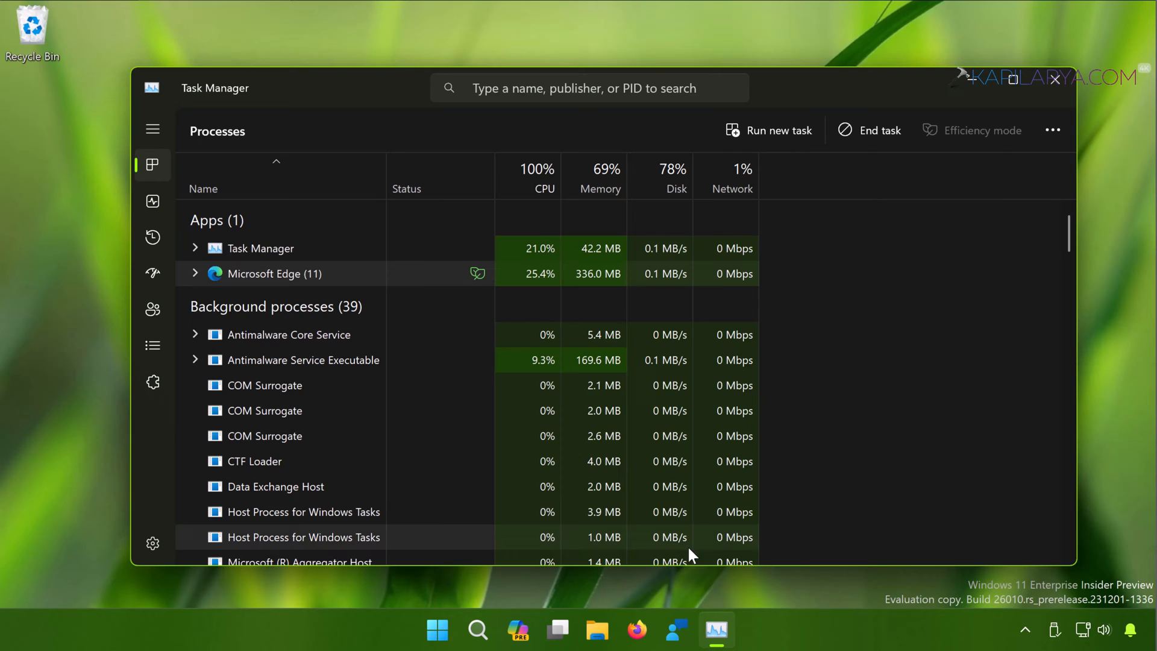
mouse_move(714, 630)
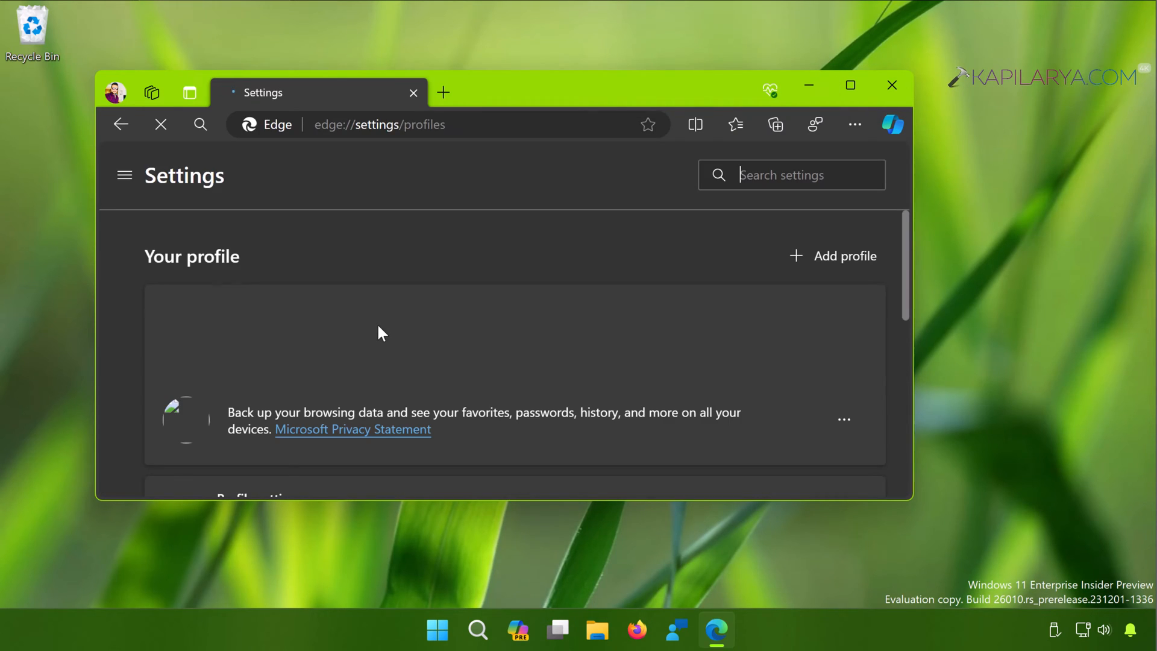
Go to Privacy, search, and services settings and scroll to the Clear browsing data section.
left_click(125, 175)
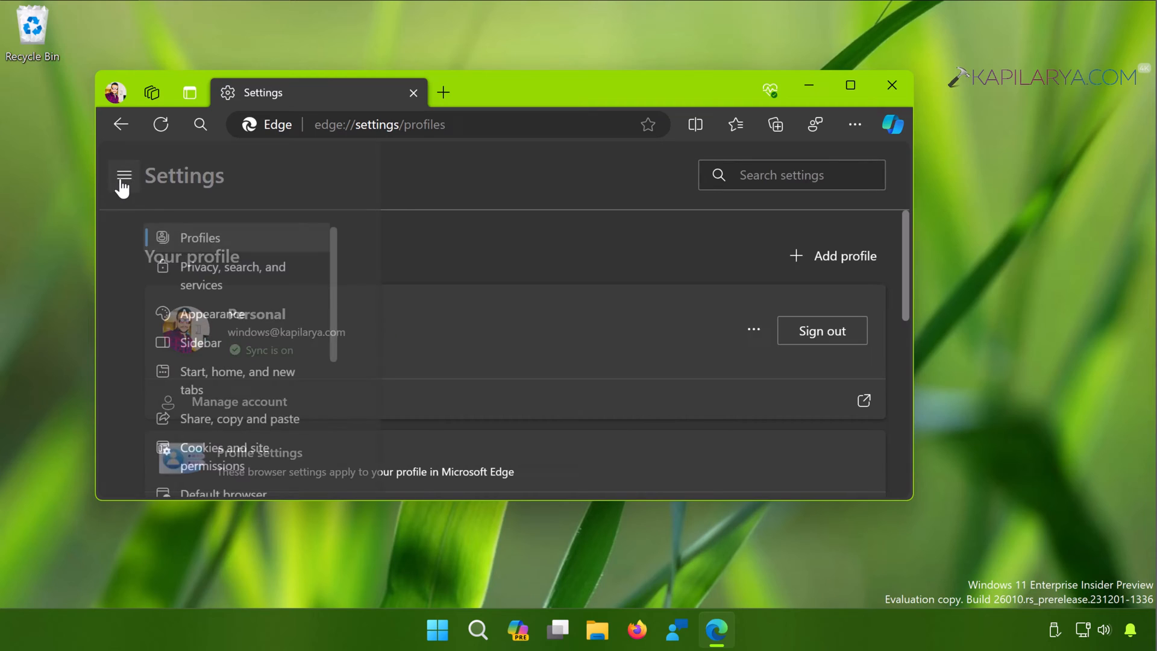
left_click(123, 176)
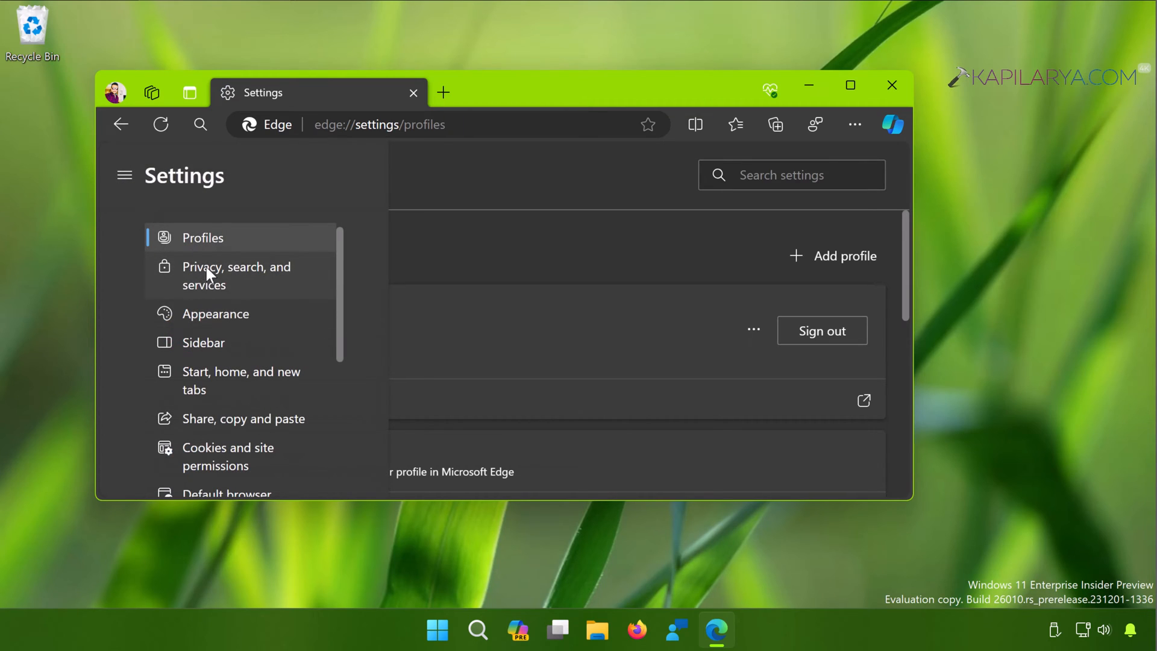
left_click(236, 275)
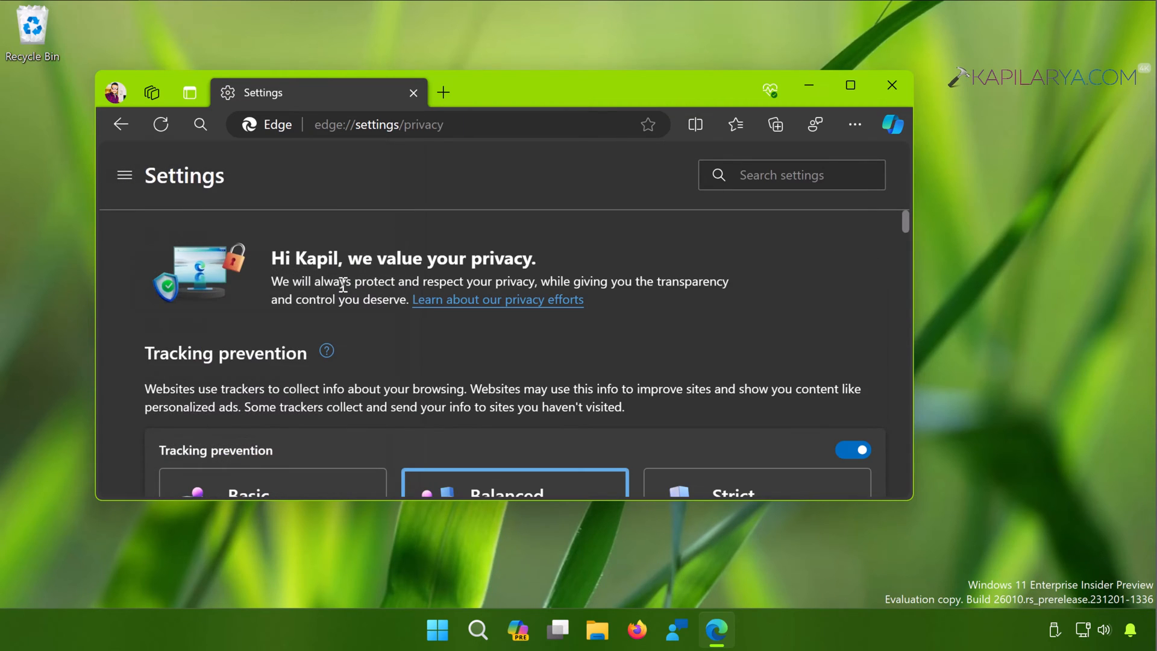
scroll("down", 3)
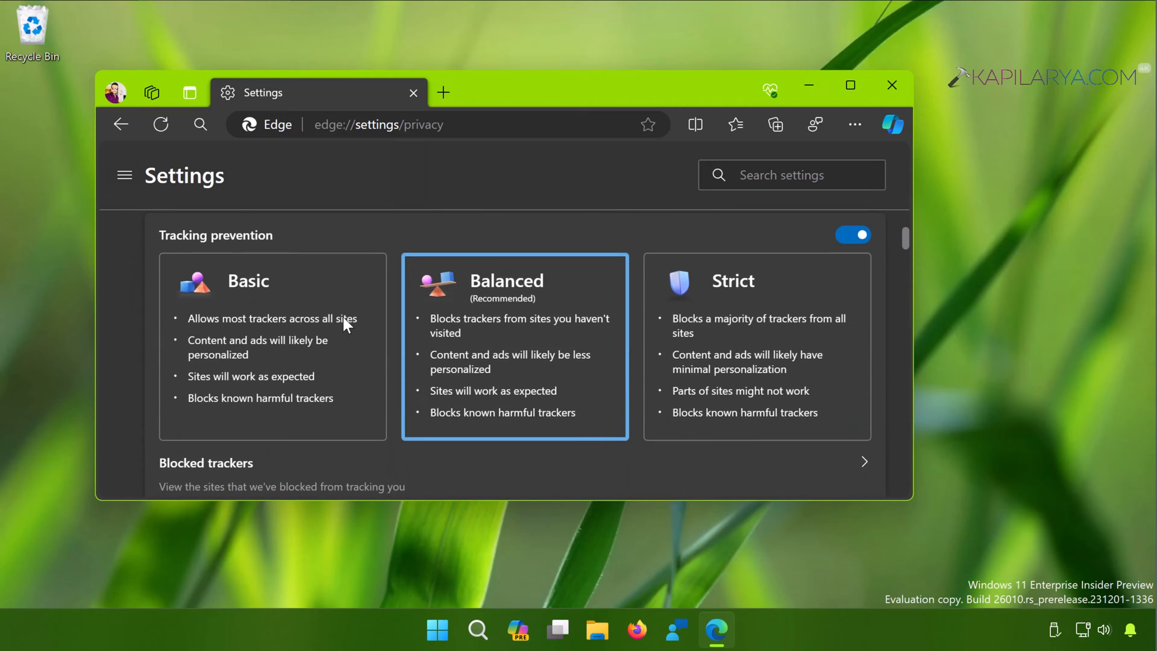
scroll("down", 3)
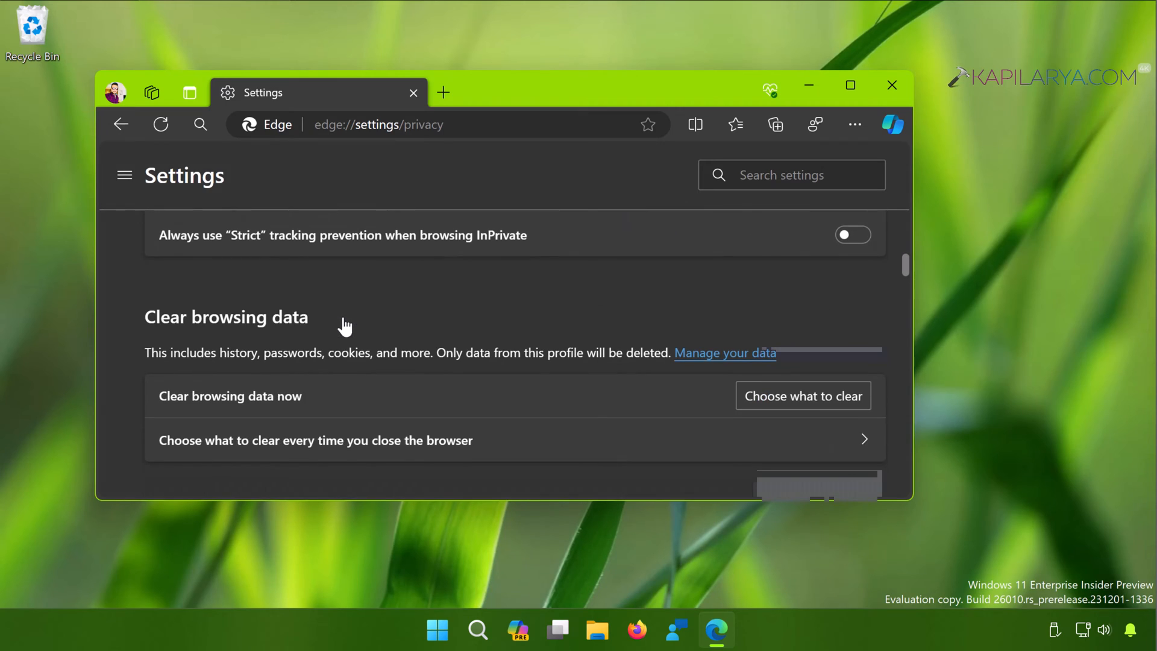
scroll("down", 3)
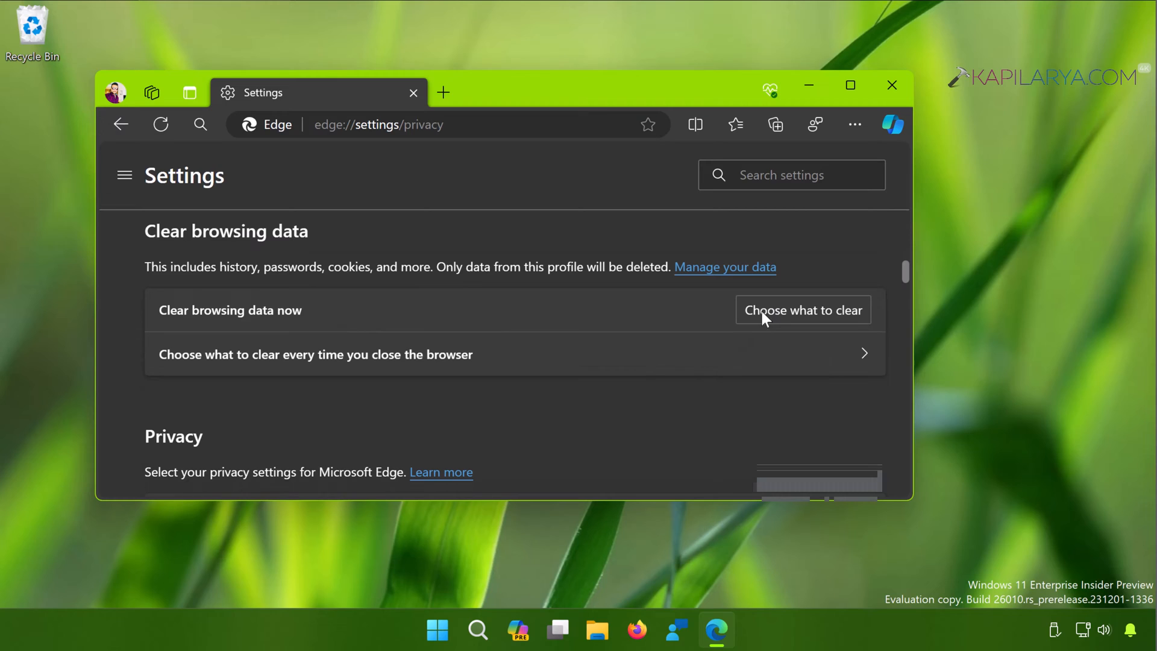
Clear the last hour of history, downloads, cookies and cached files with Clear now.
left_click(803, 310)
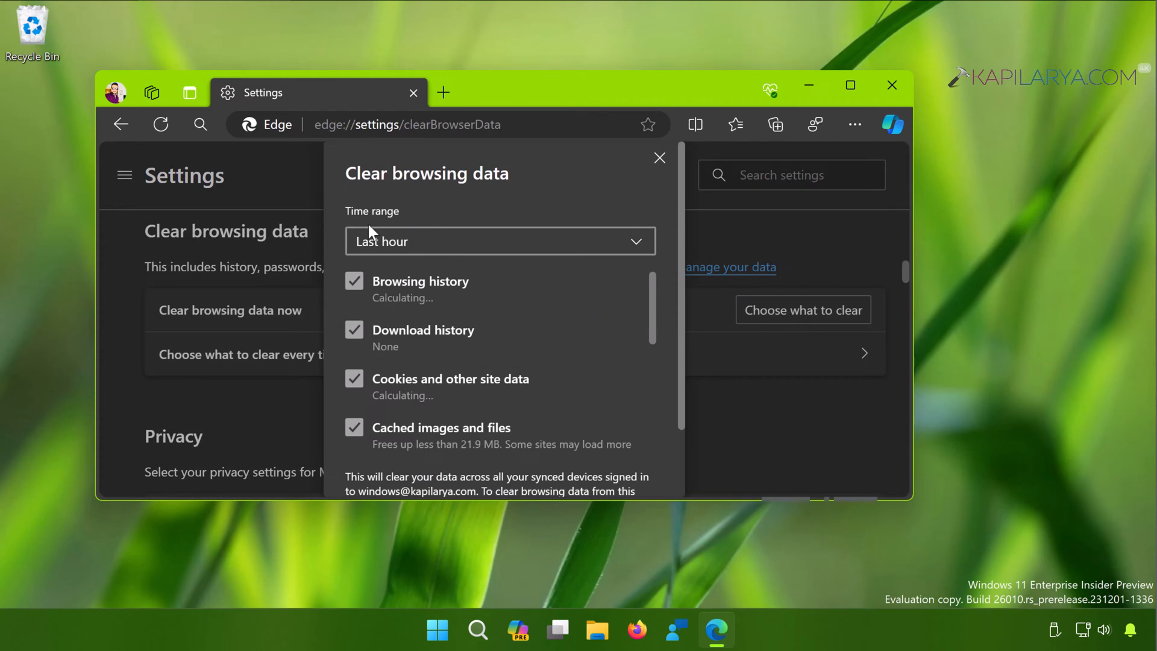
scroll("down", 3)
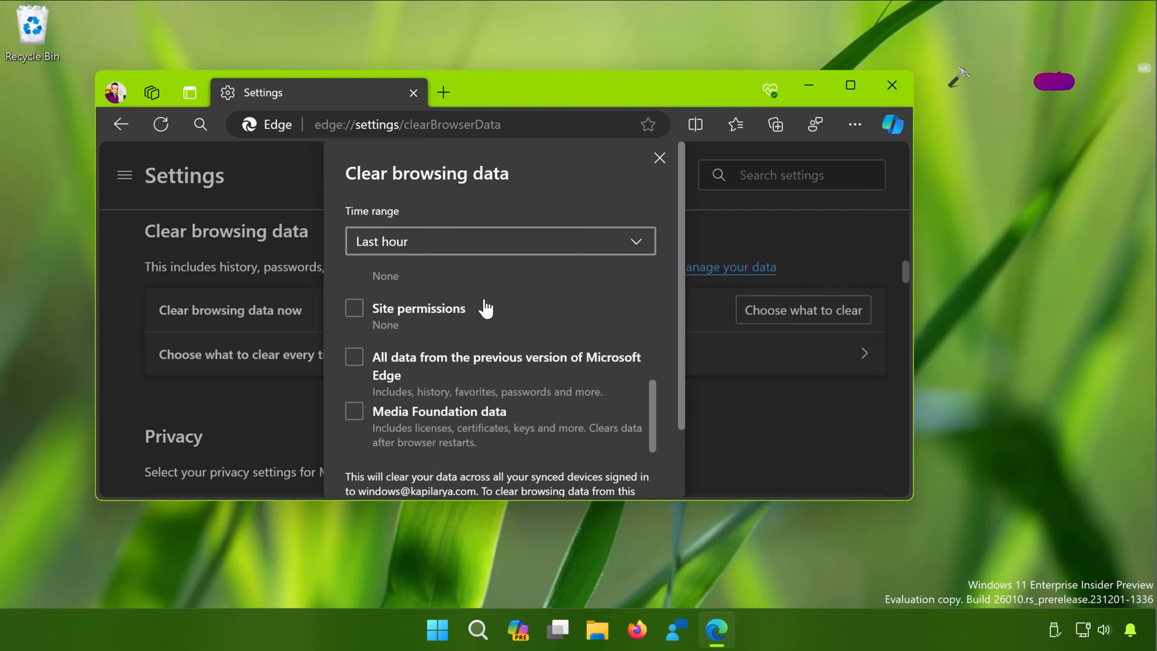
scroll("down", 3)
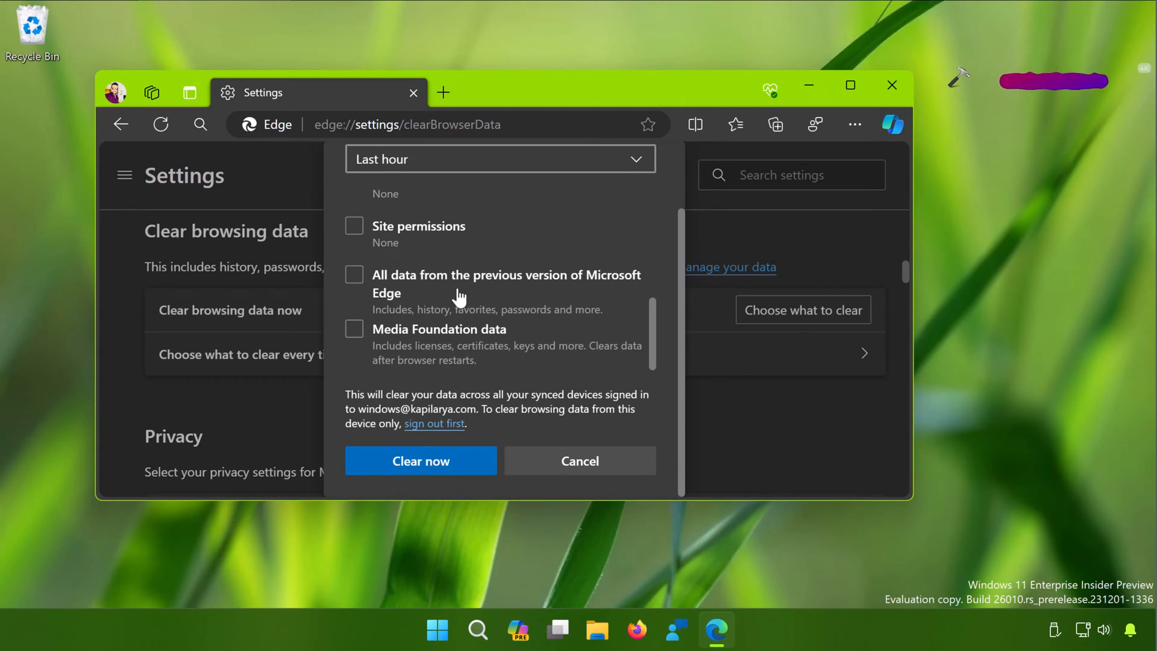
mouse_move(426, 443)
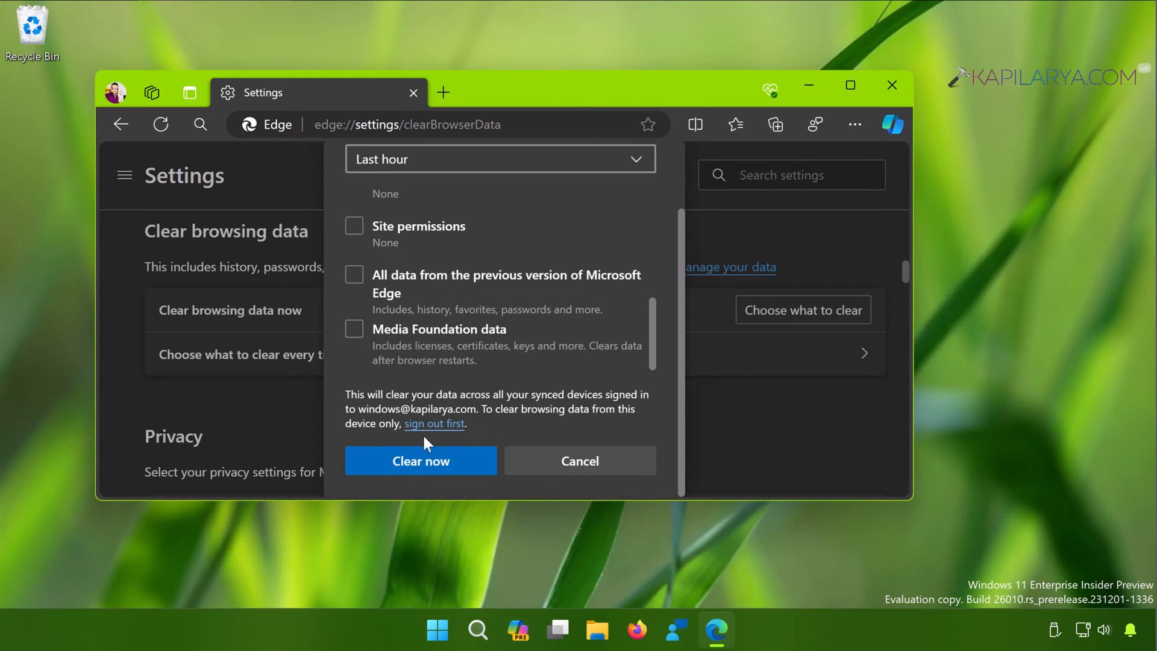
mouse_move(421, 460)
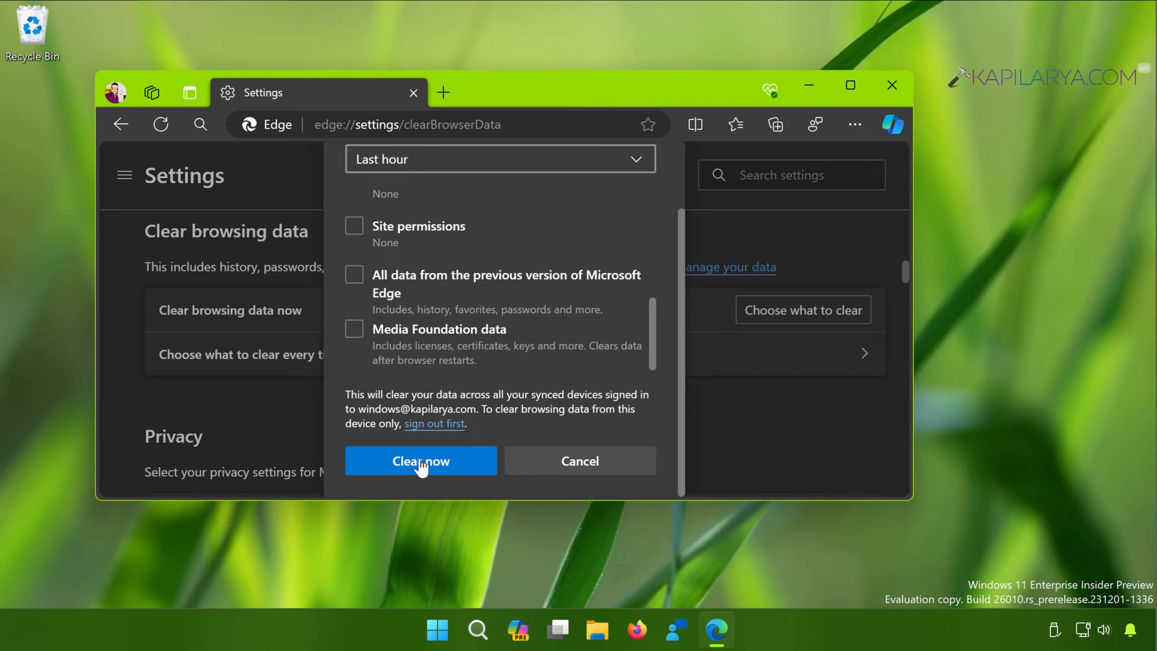
left_click(420, 460)
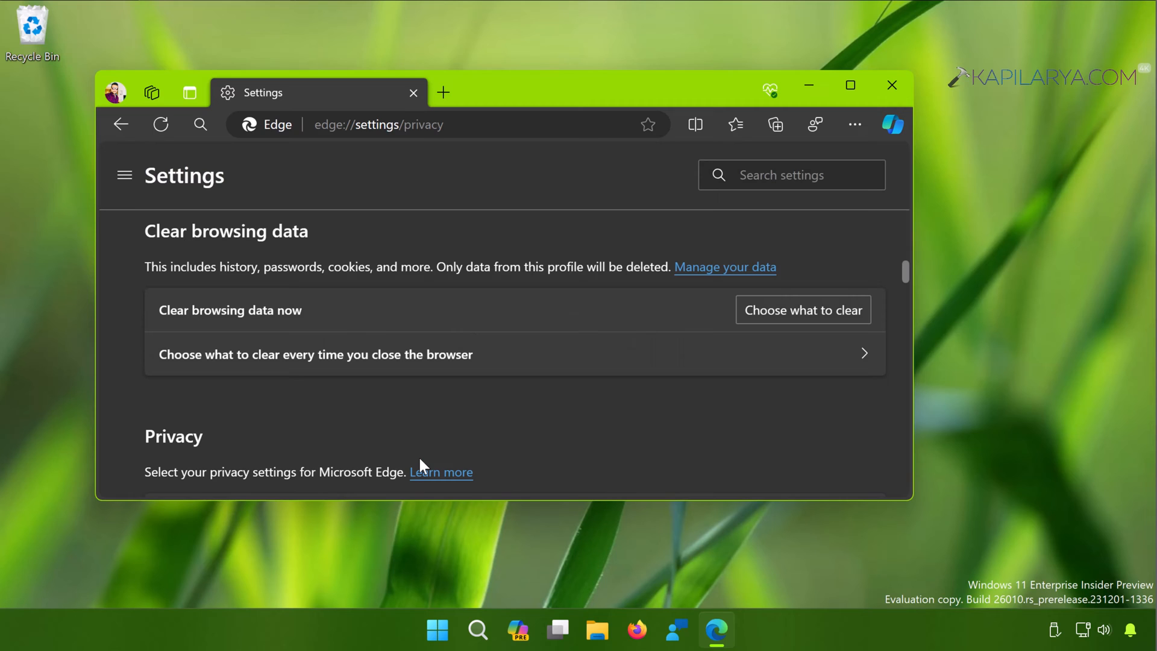
mouse_move(548, 305)
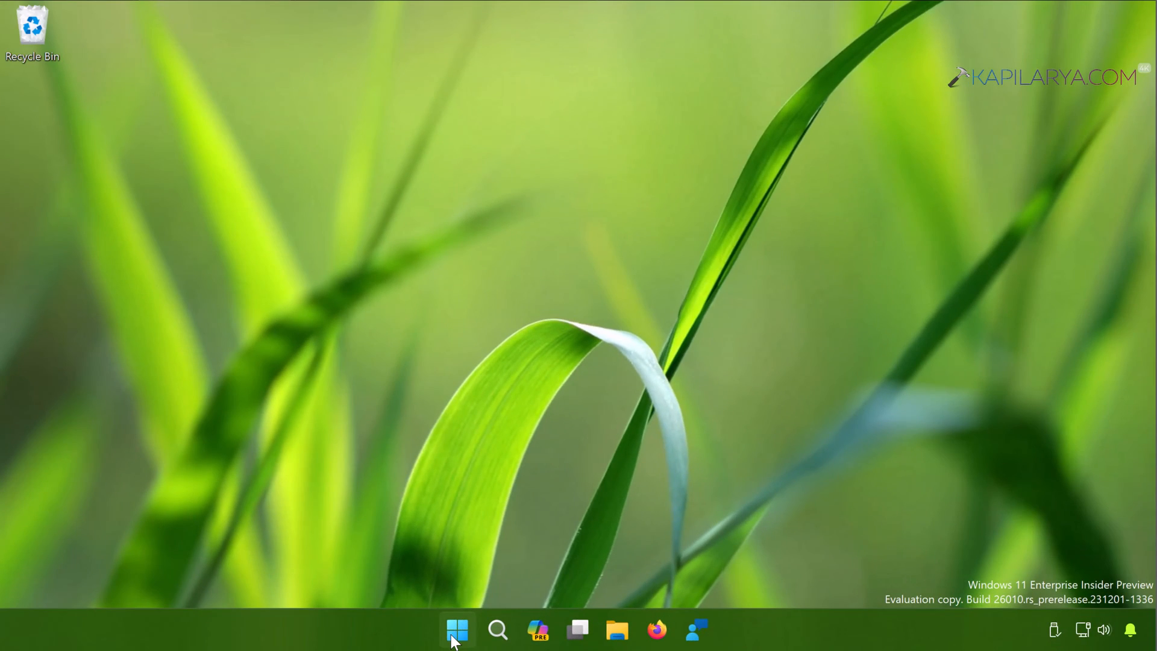
Relaunch Edge and reach the Manage extensions page from the main menu.
left_click(456, 630)
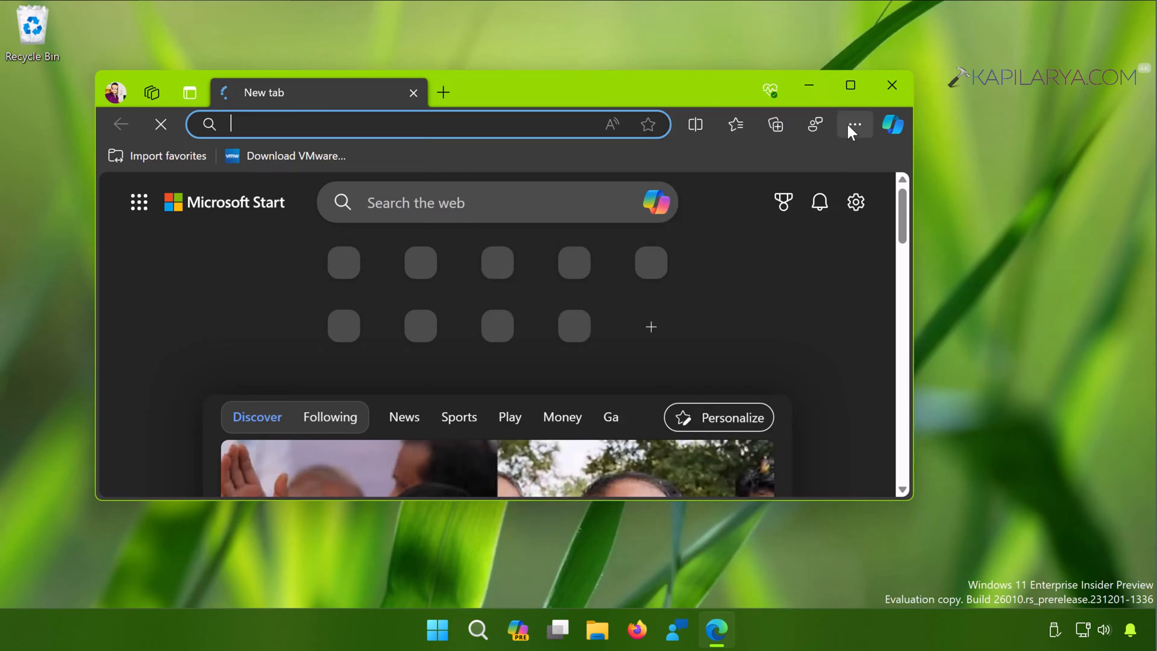
left_click(853, 124)
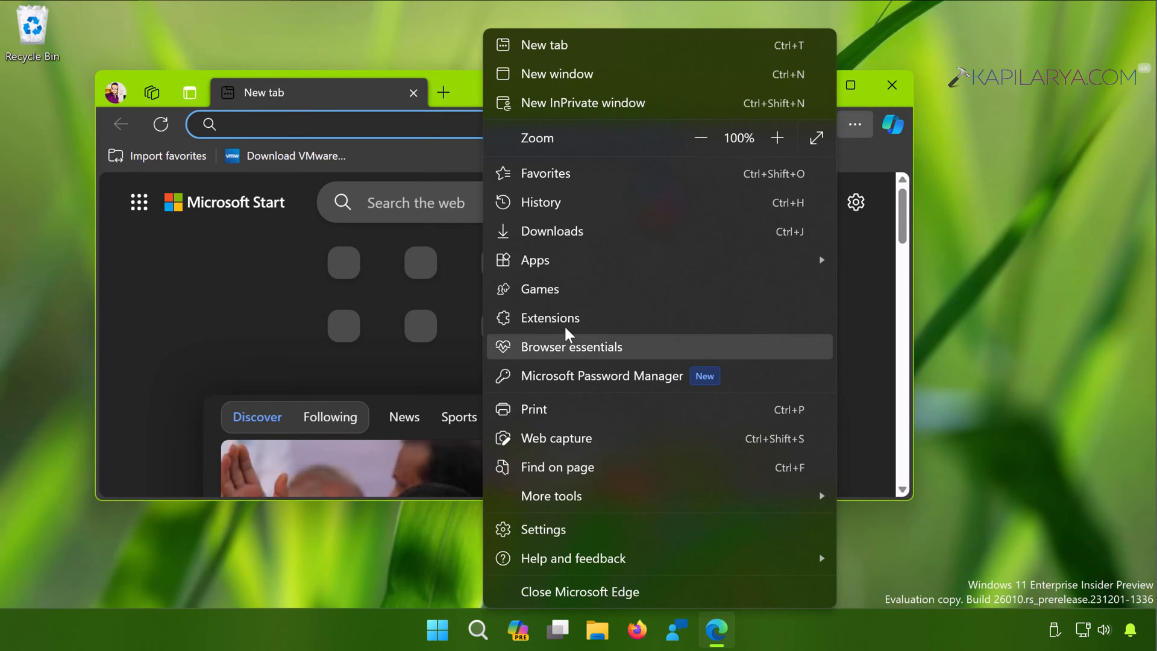
left_click(550, 317)
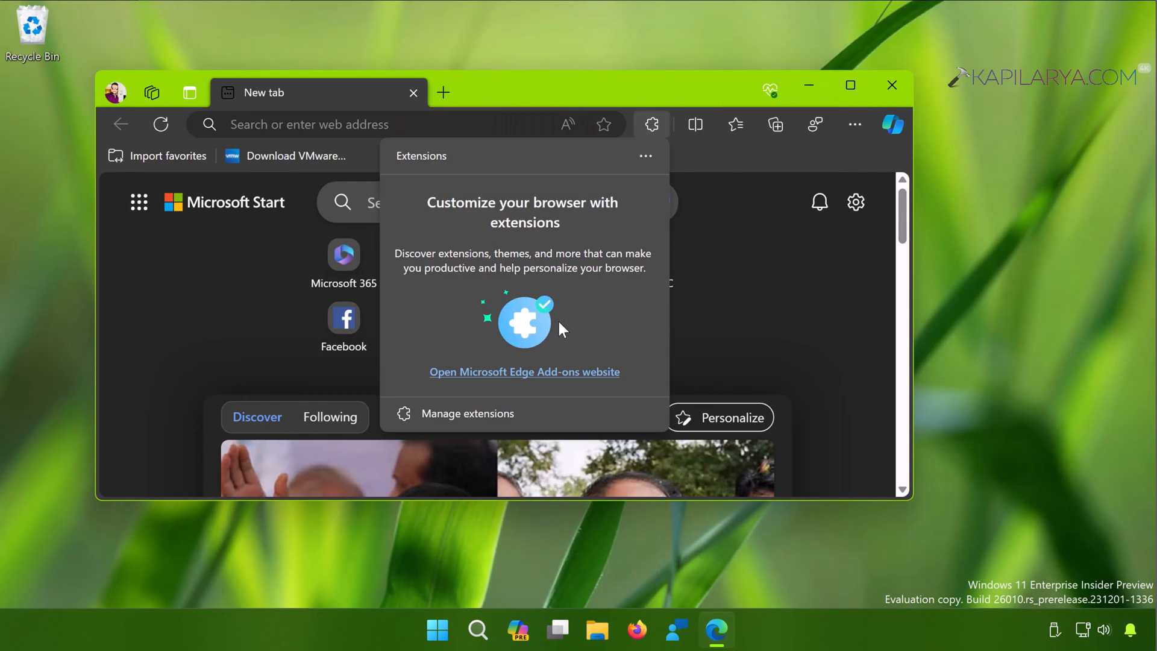
mouse_move(541, 341)
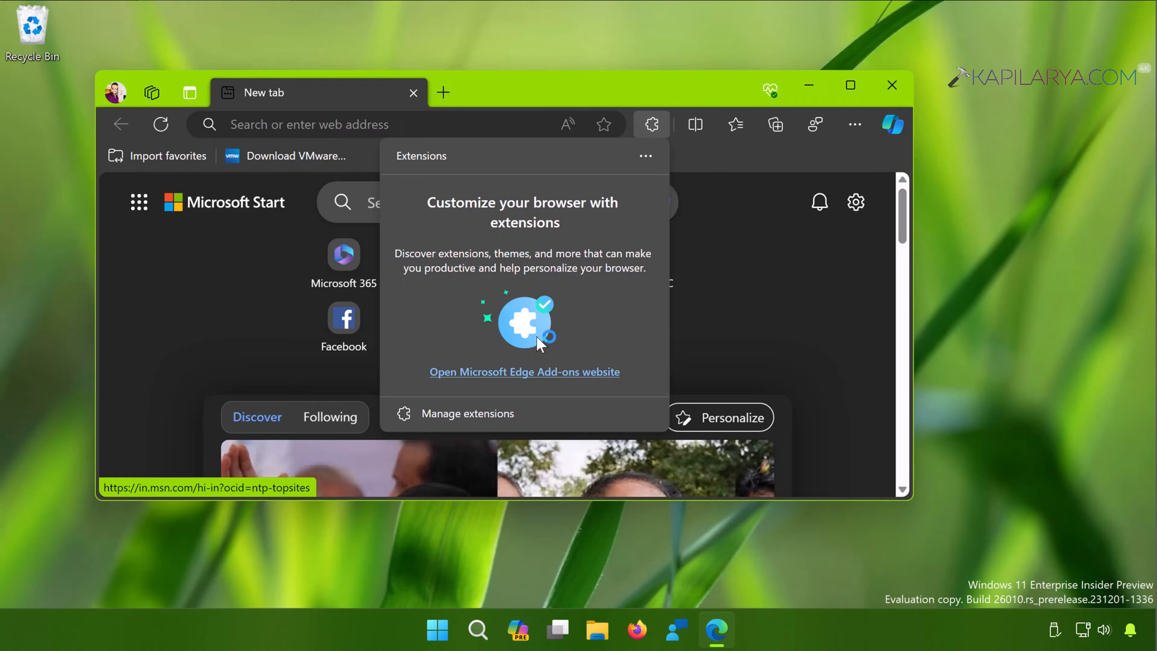
left_click(467, 413)
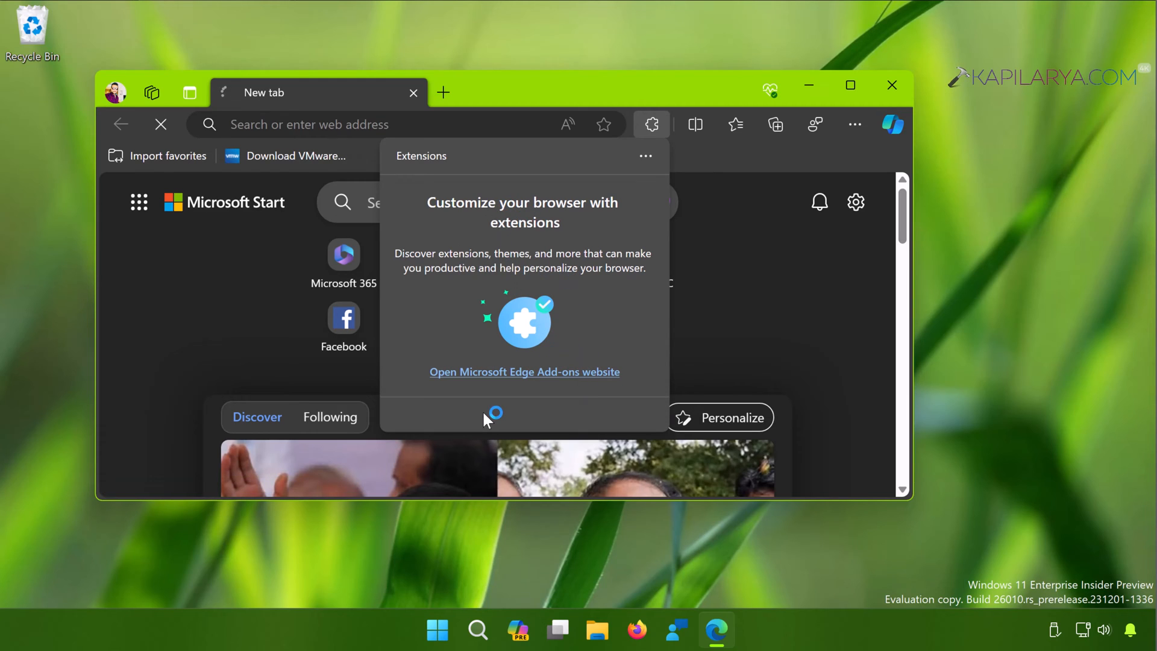
left_click(523, 371)
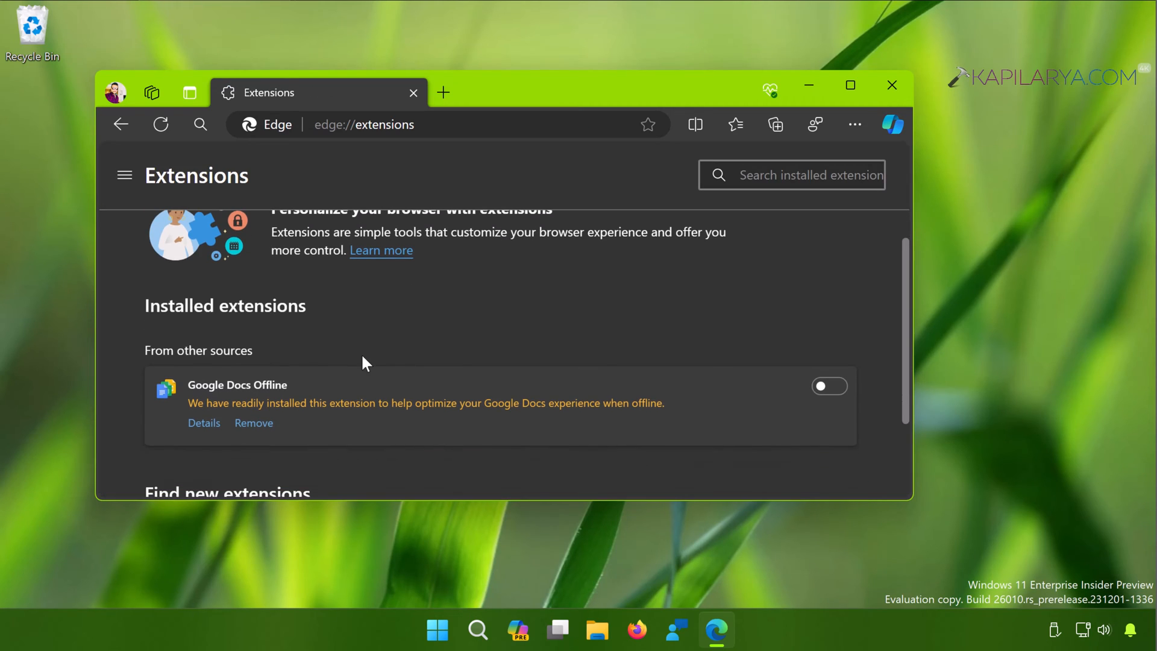
Remove the Google Docs Offline extension and confirm, leaving no extensions installed.
scroll("up", 3)
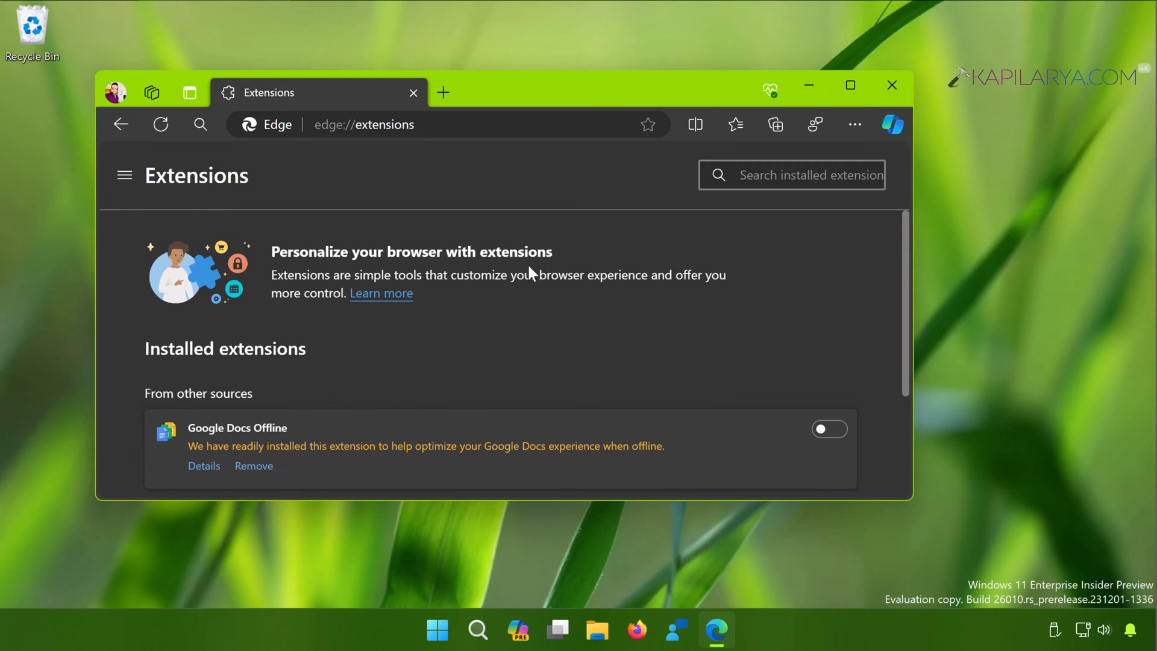
scroll("down", 3)
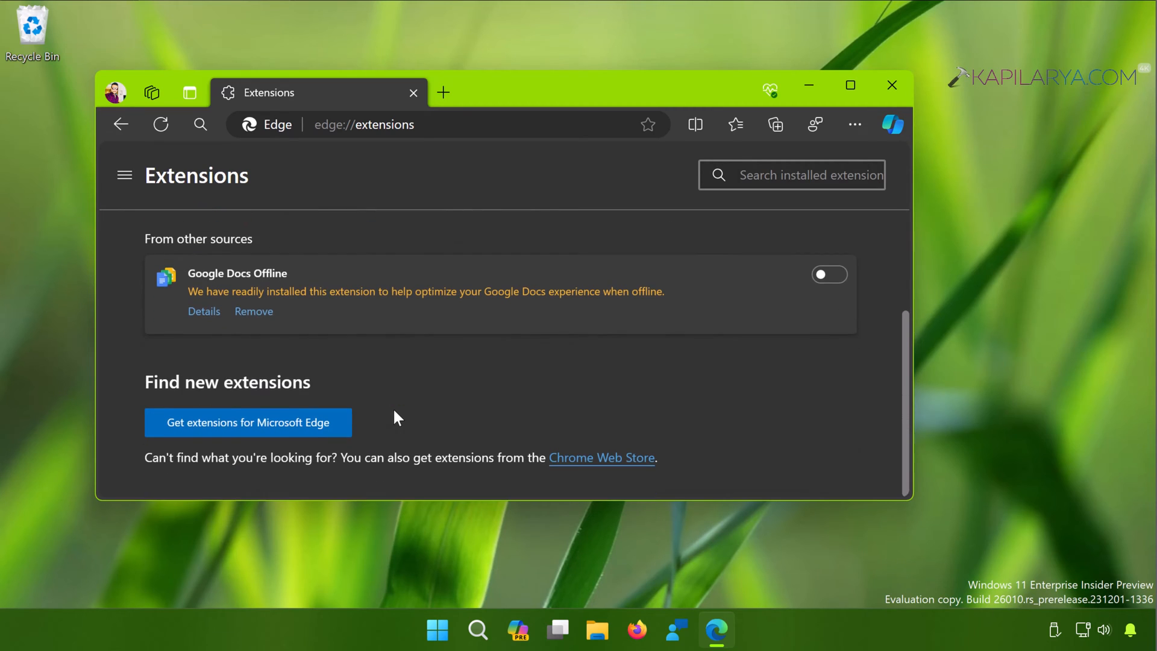
left_click(253, 311)
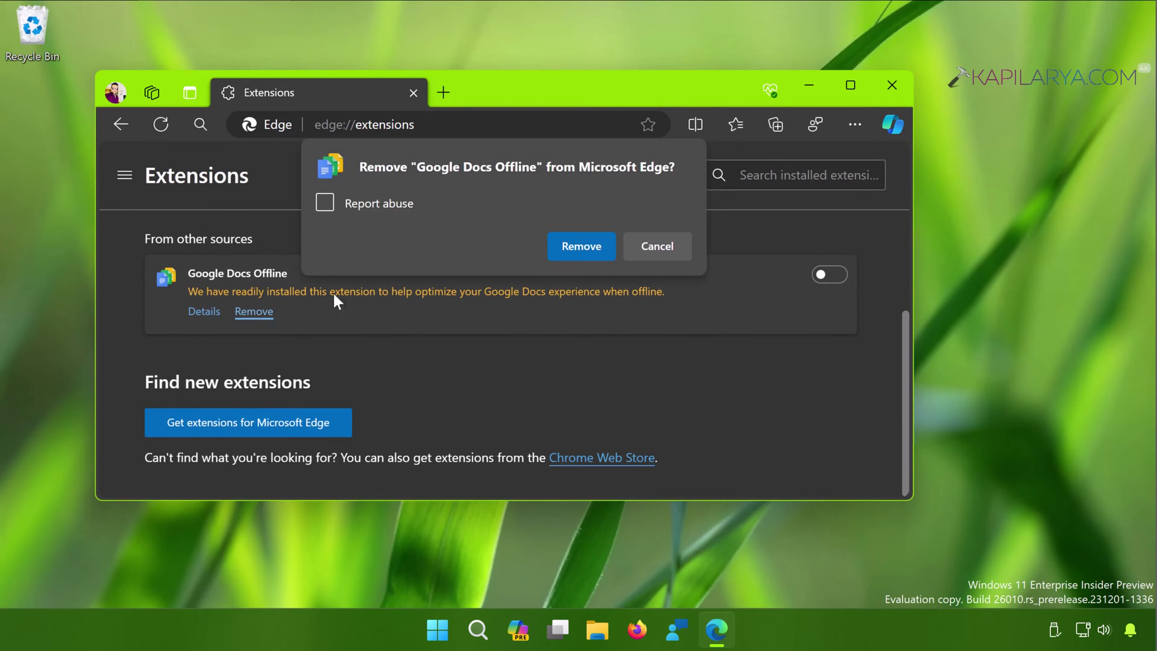
left_click(581, 245)
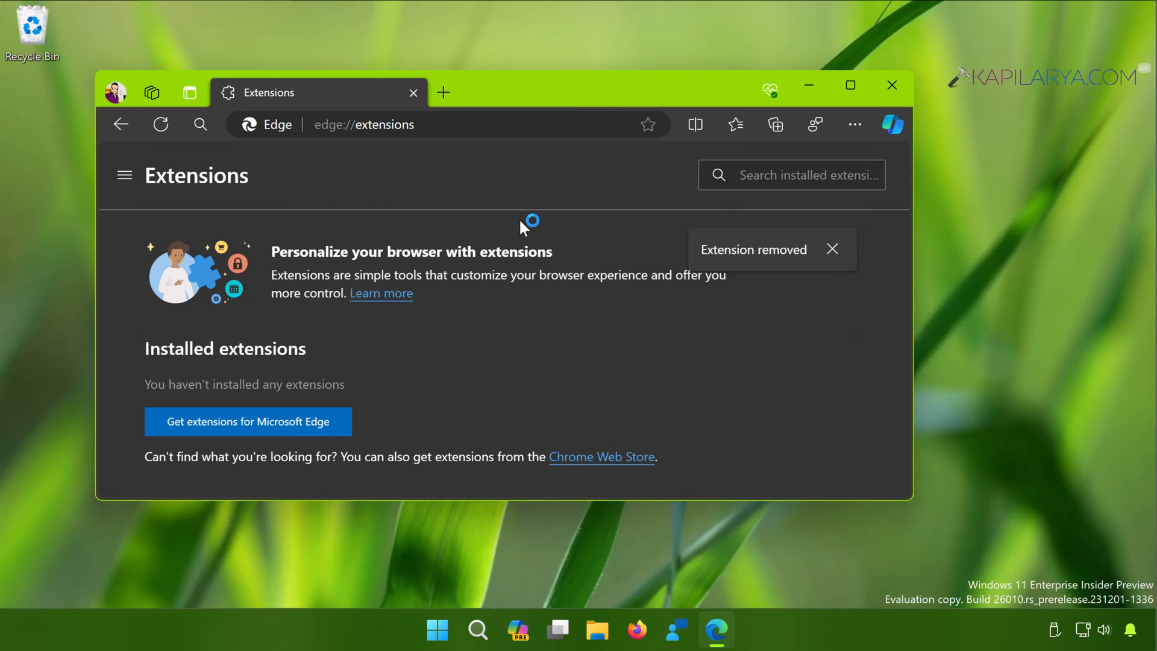
mouse_move(679, 297)
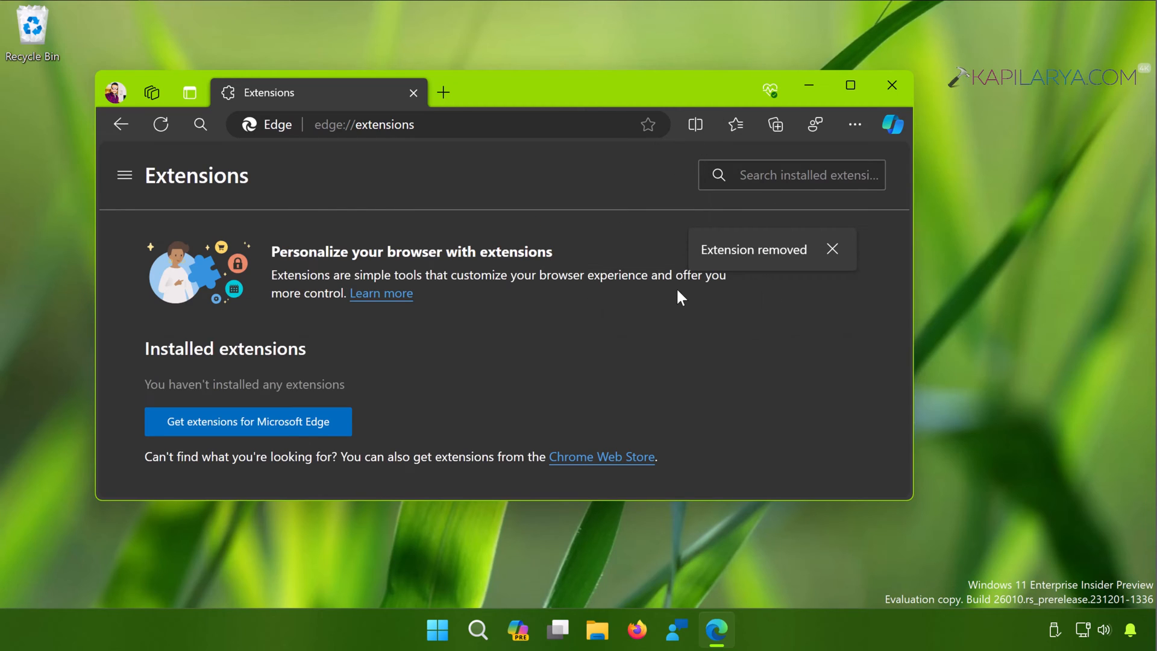
mouse_move(785, 294)
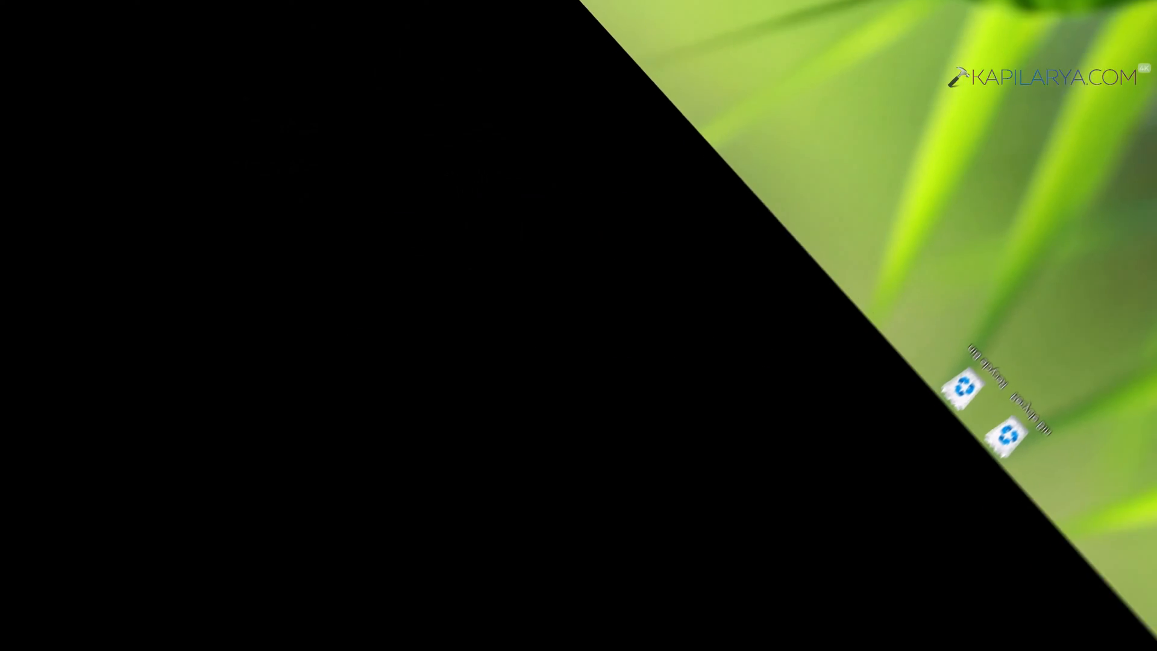
Reach Edge Settings' Reset settings section ready to restore default values.
left_click(457, 629)
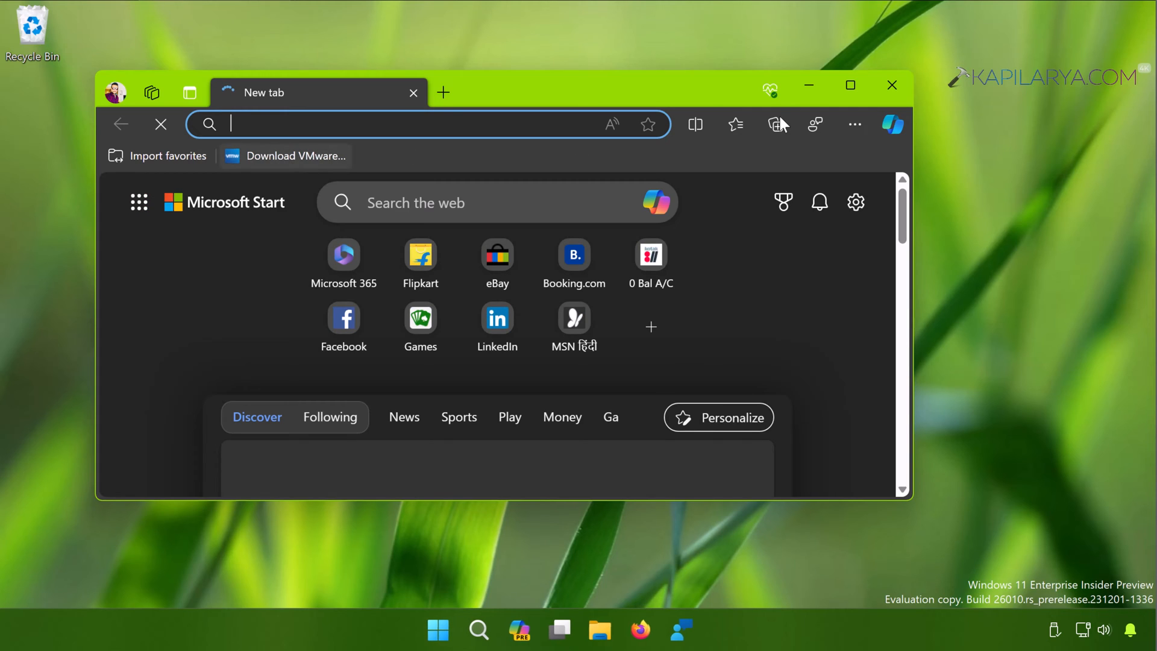
left_click(855, 123)
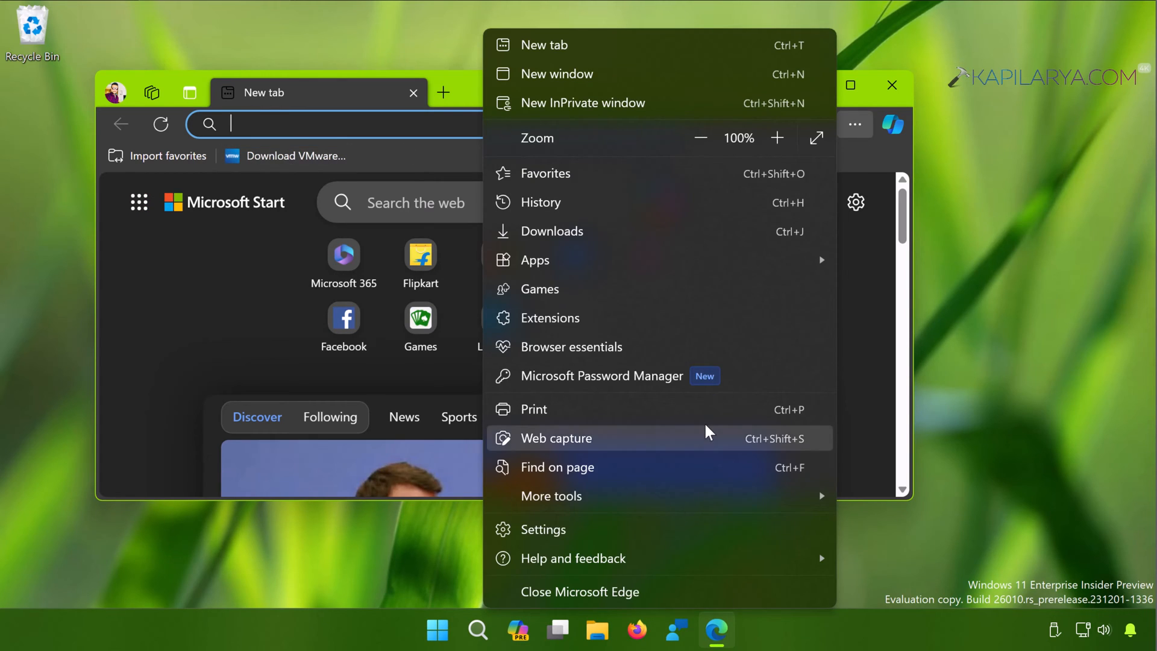
left_click(543, 529)
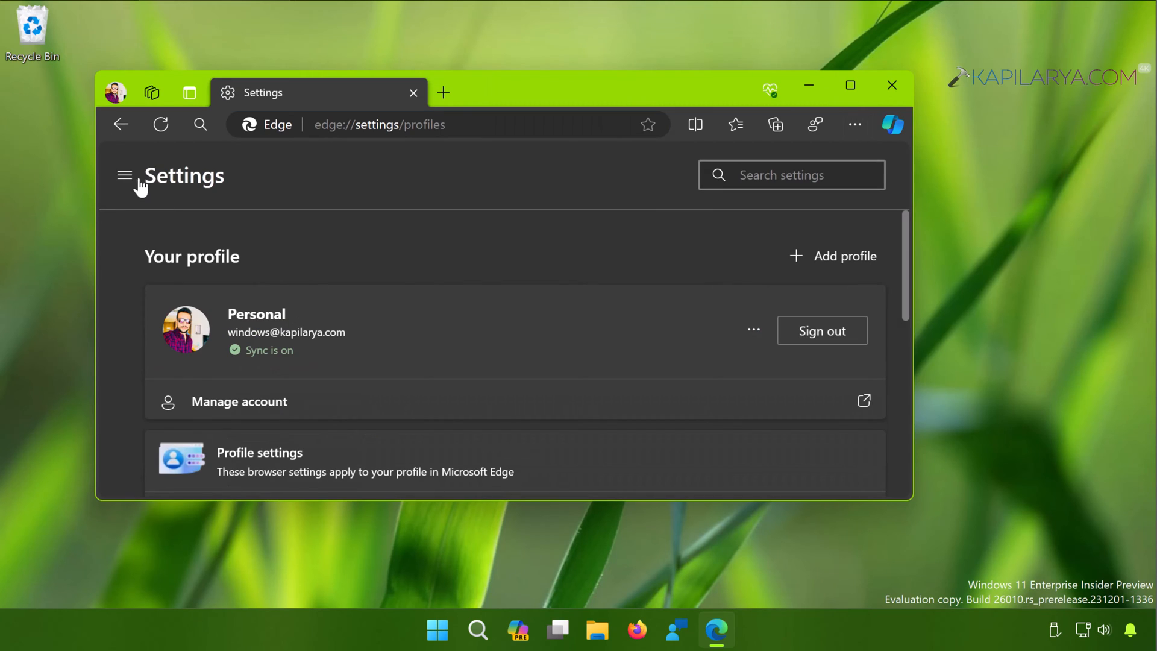
left_click(124, 176)
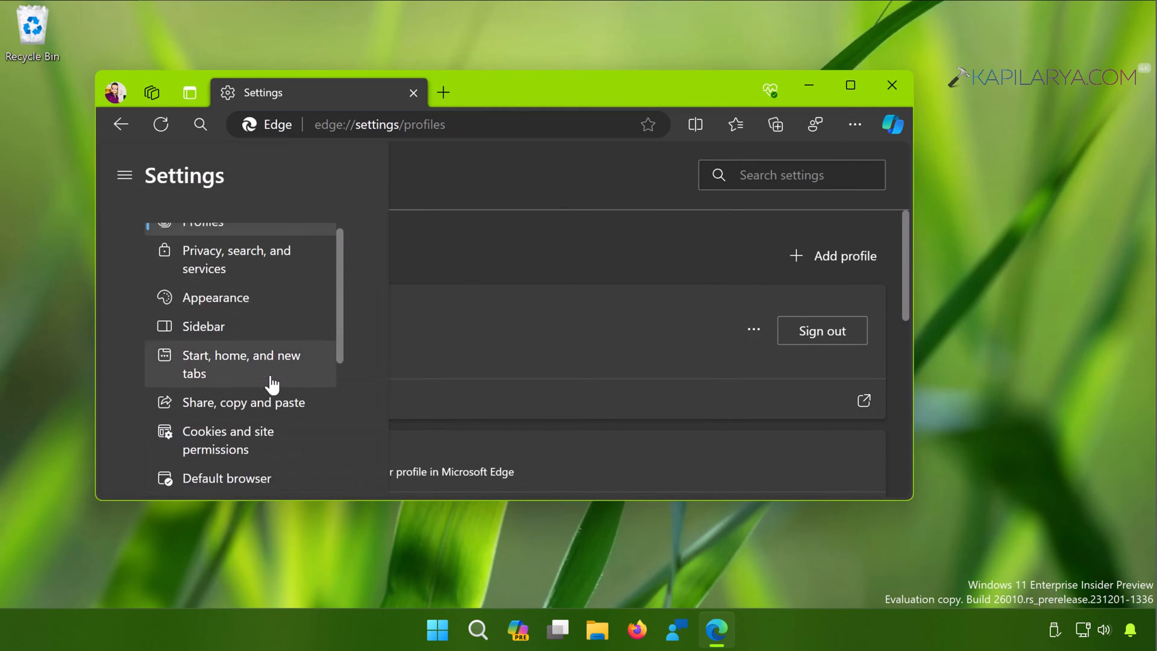
scroll("down", 3)
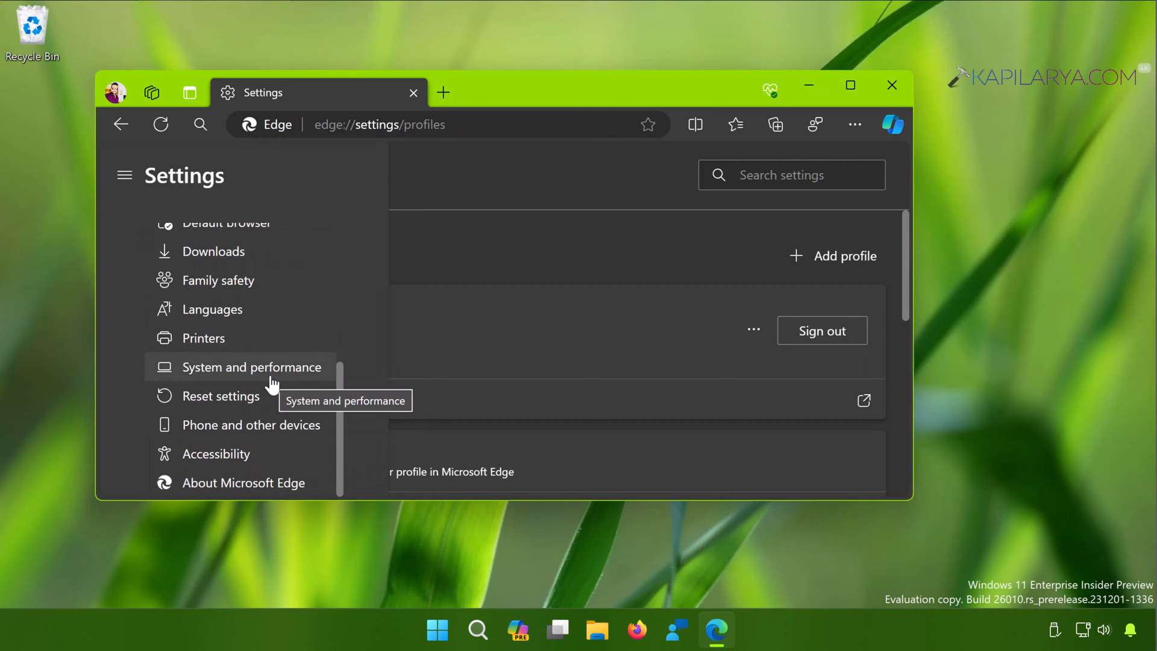
left_click(220, 396)
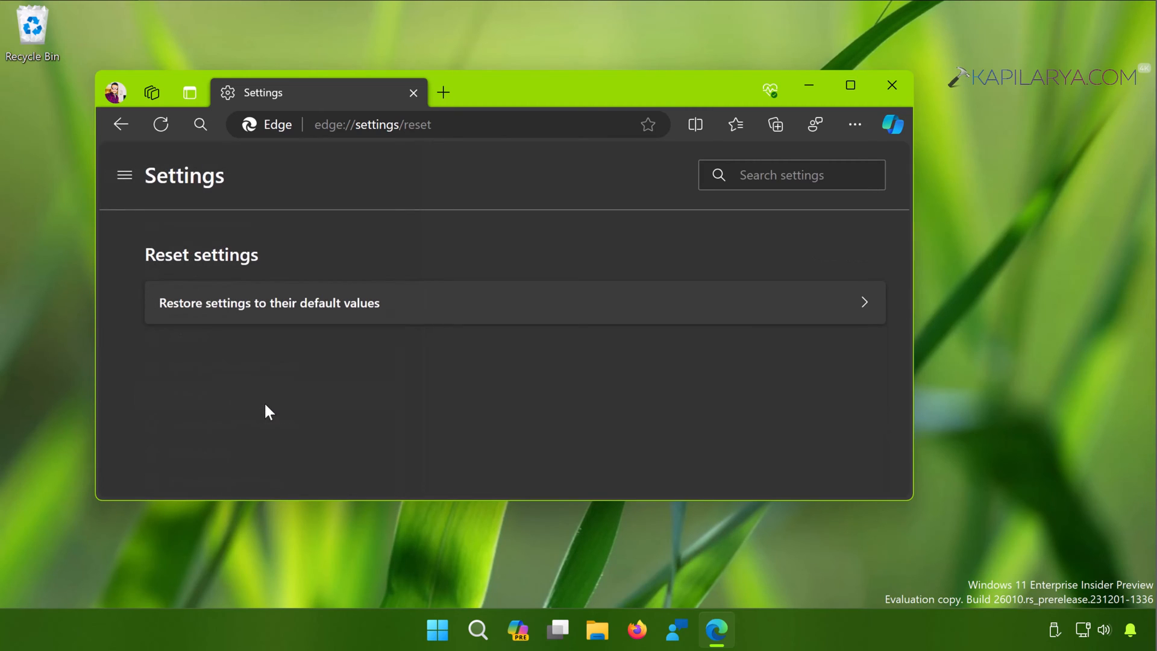
mouse_move(400, 307)
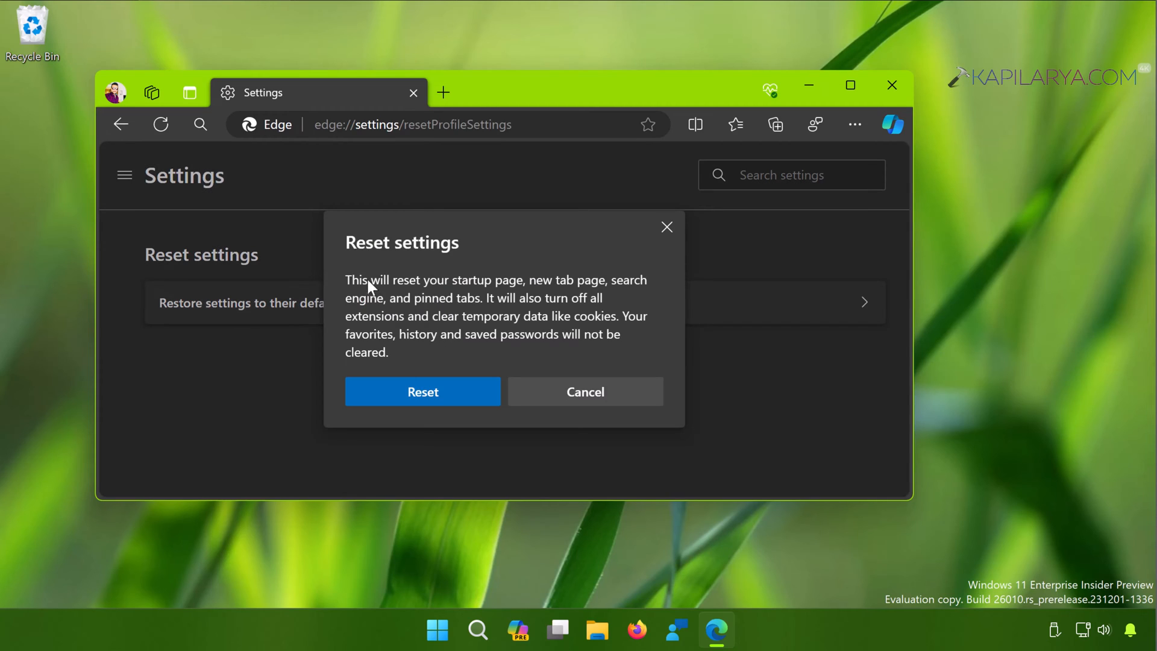
mouse_move(385, 399)
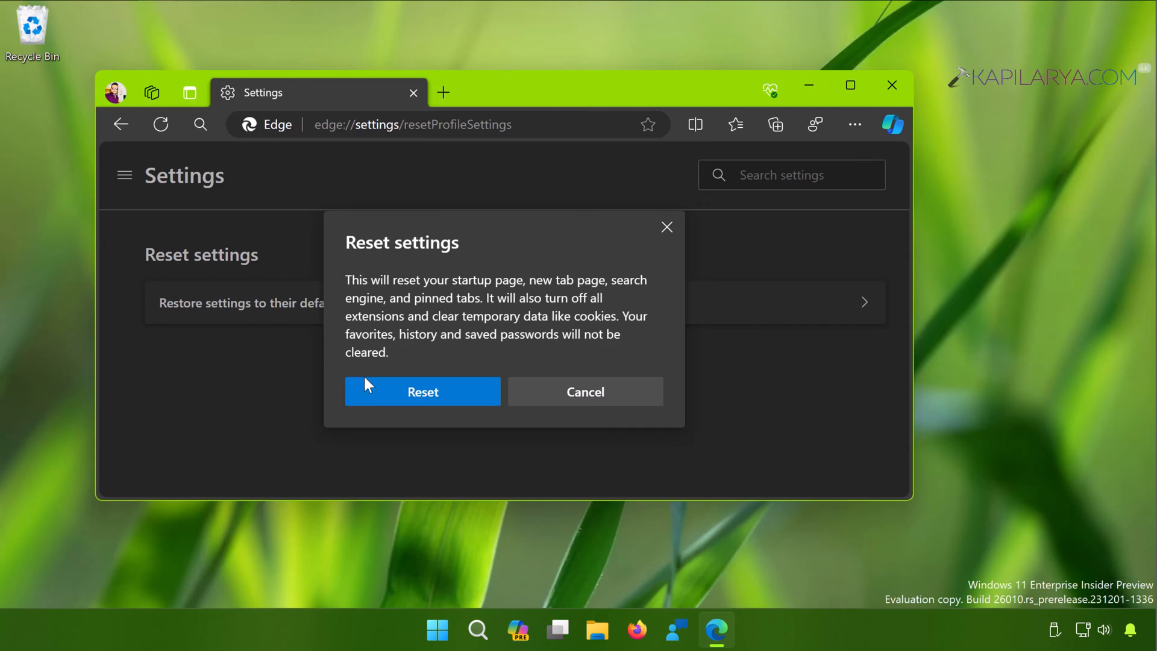
Confirm Reset so Edge's settings return to their default values.
left_click(422, 390)
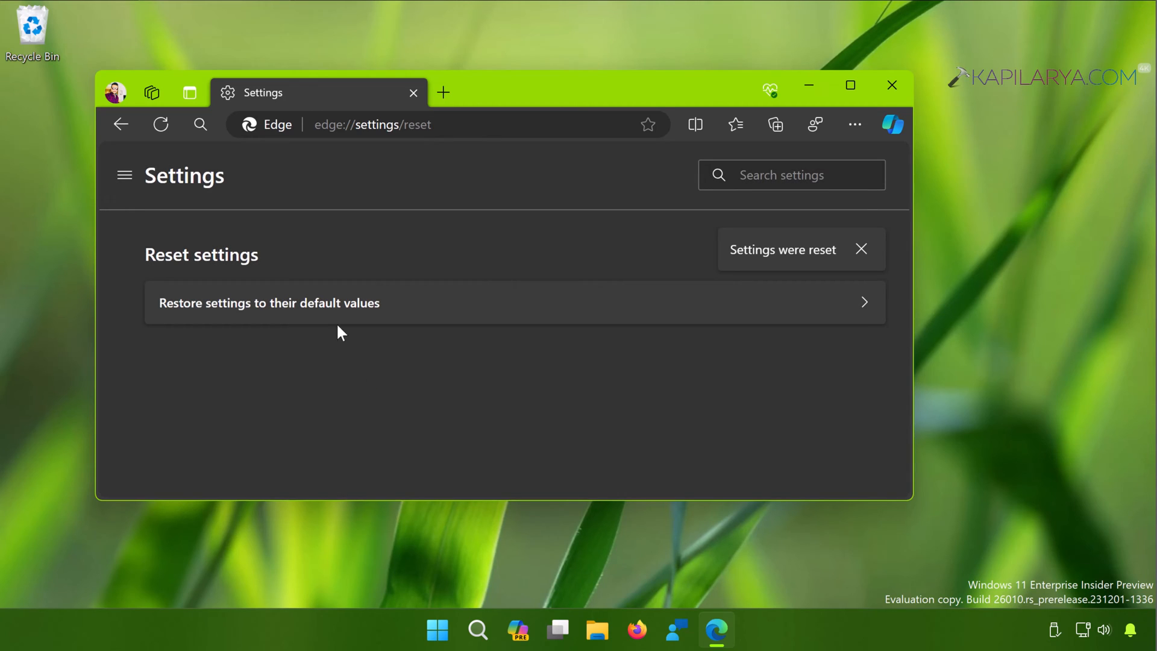
mouse_move(442, 373)
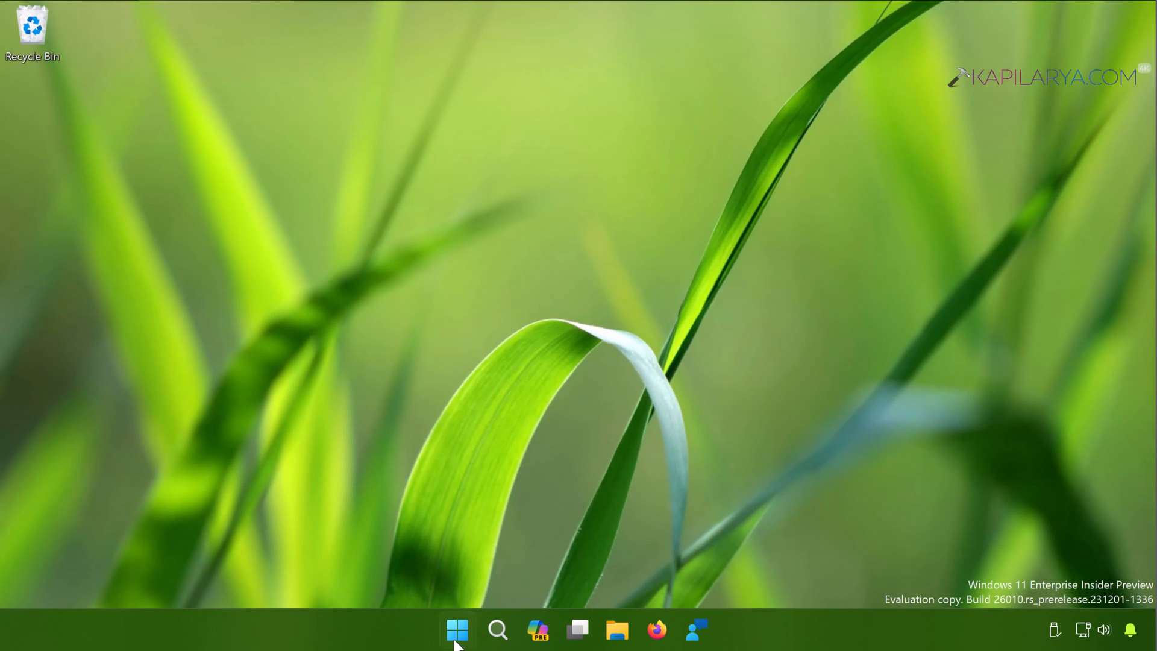
In Windows Settings Installed apps, bring up Microsoft Edge's options to modify it.
right_click(457, 630)
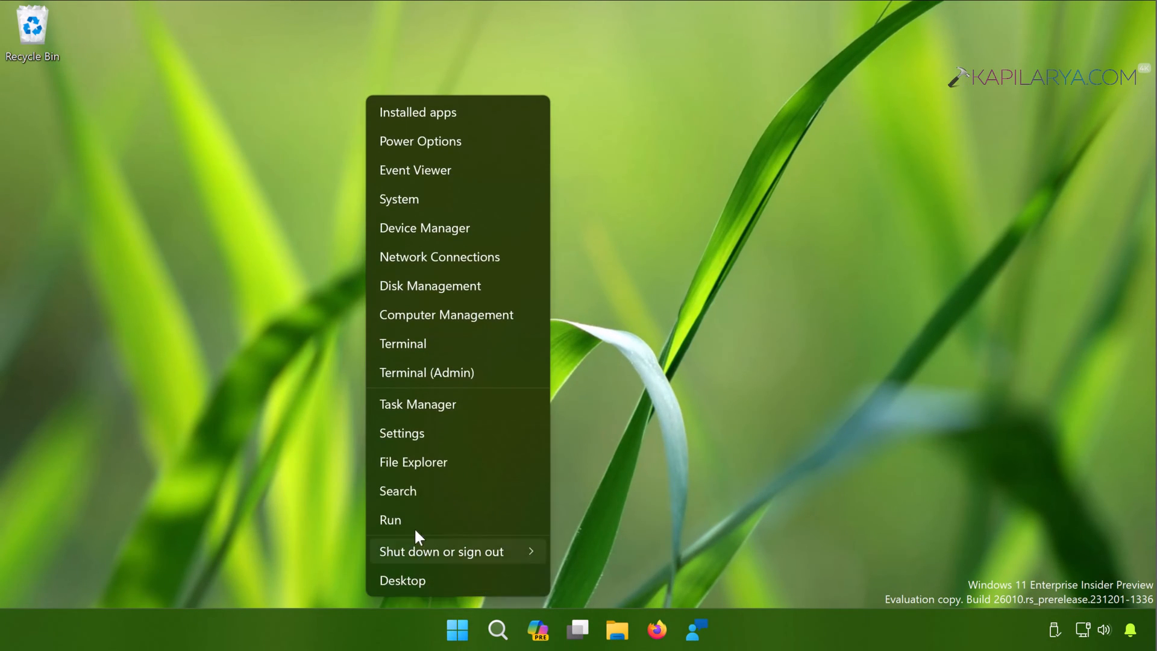
left_click(401, 433)
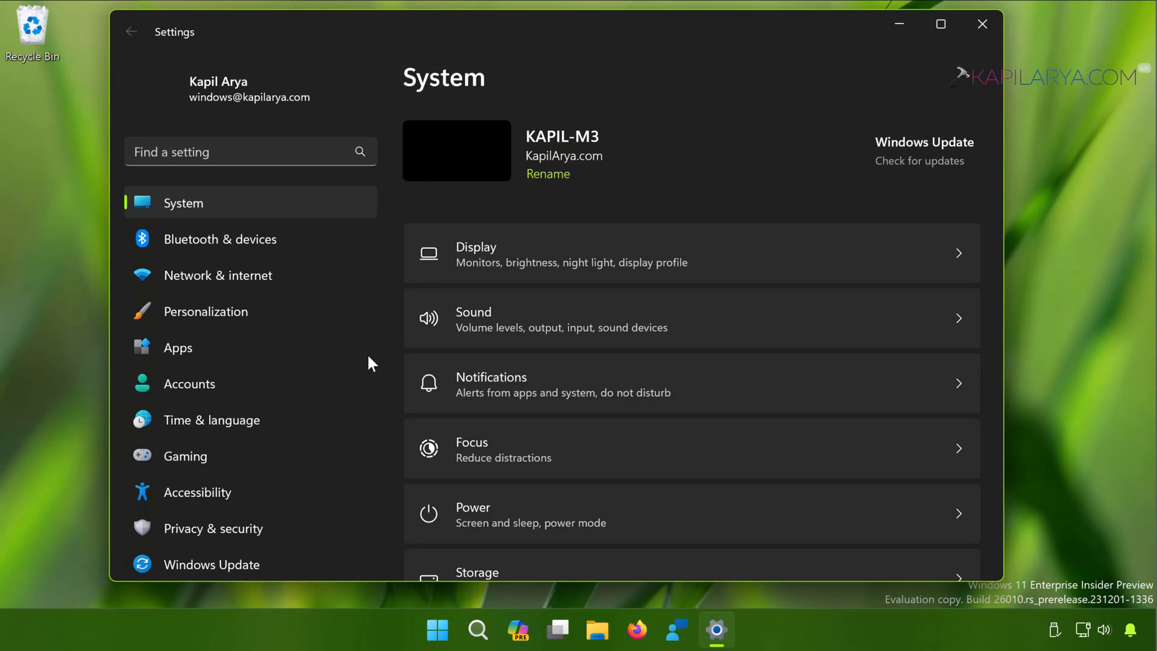
left_click(177, 347)
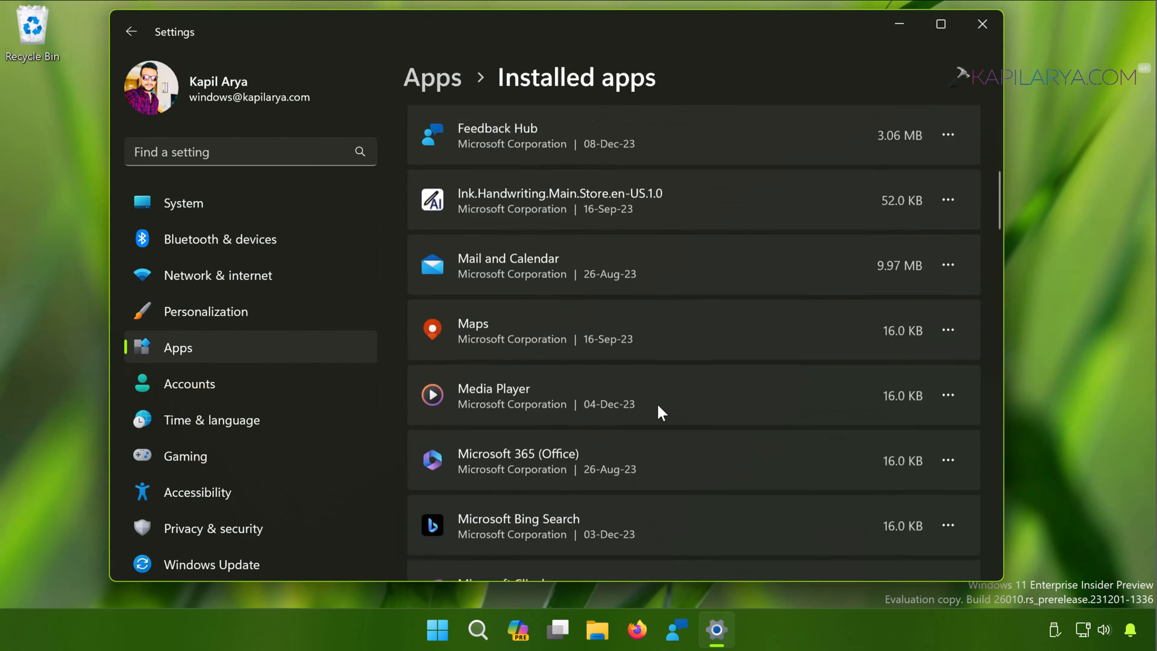
scroll("down", 3)
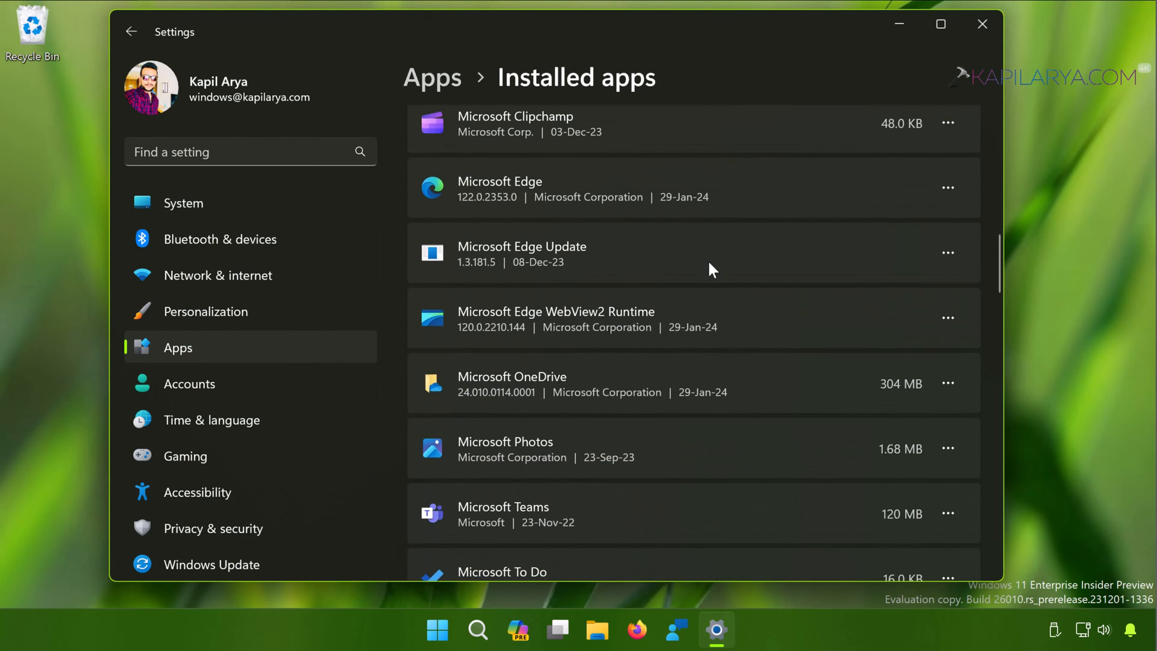
left_click(948, 188)
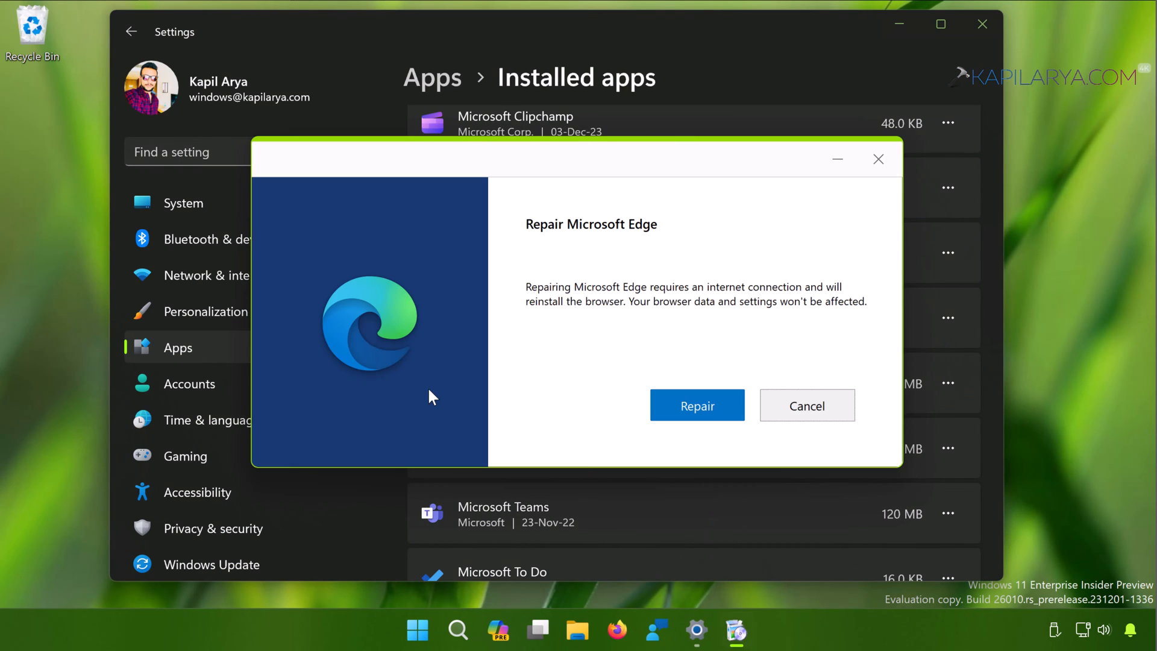
mouse_move(536, 237)
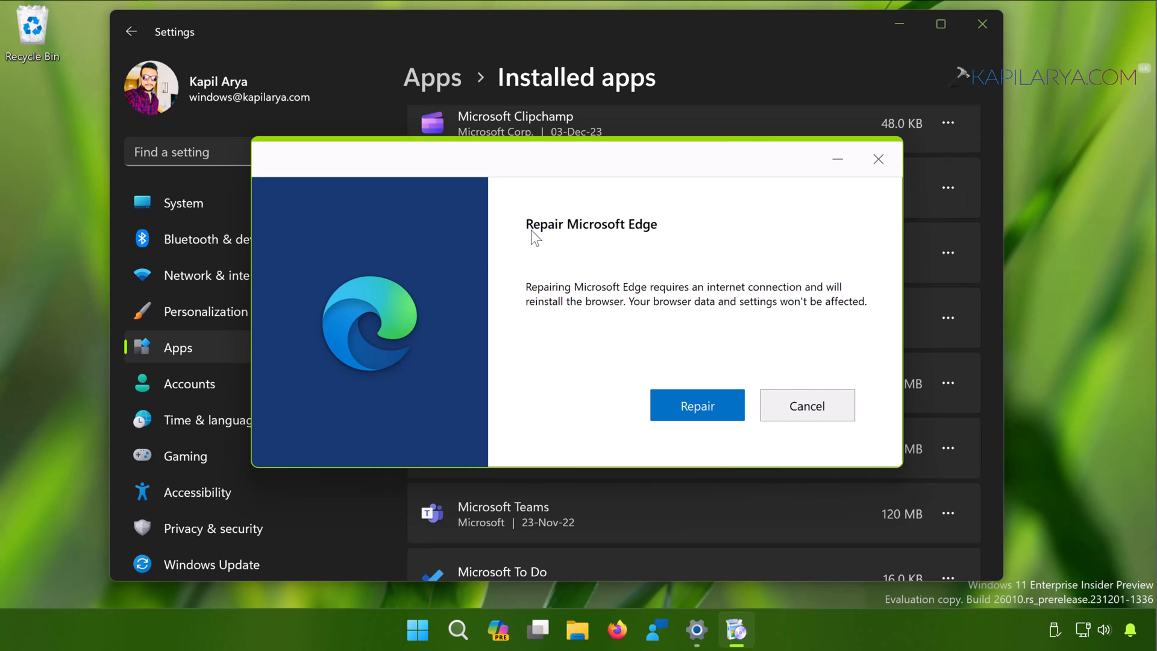
mouse_move(672, 298)
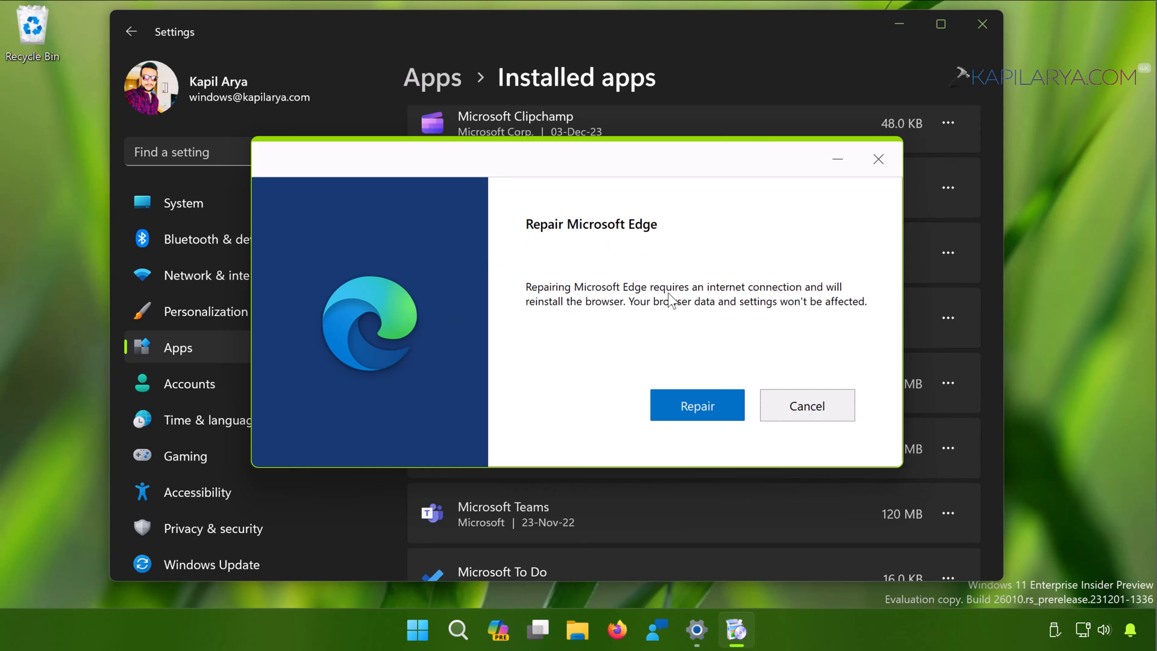
mouse_move(692, 305)
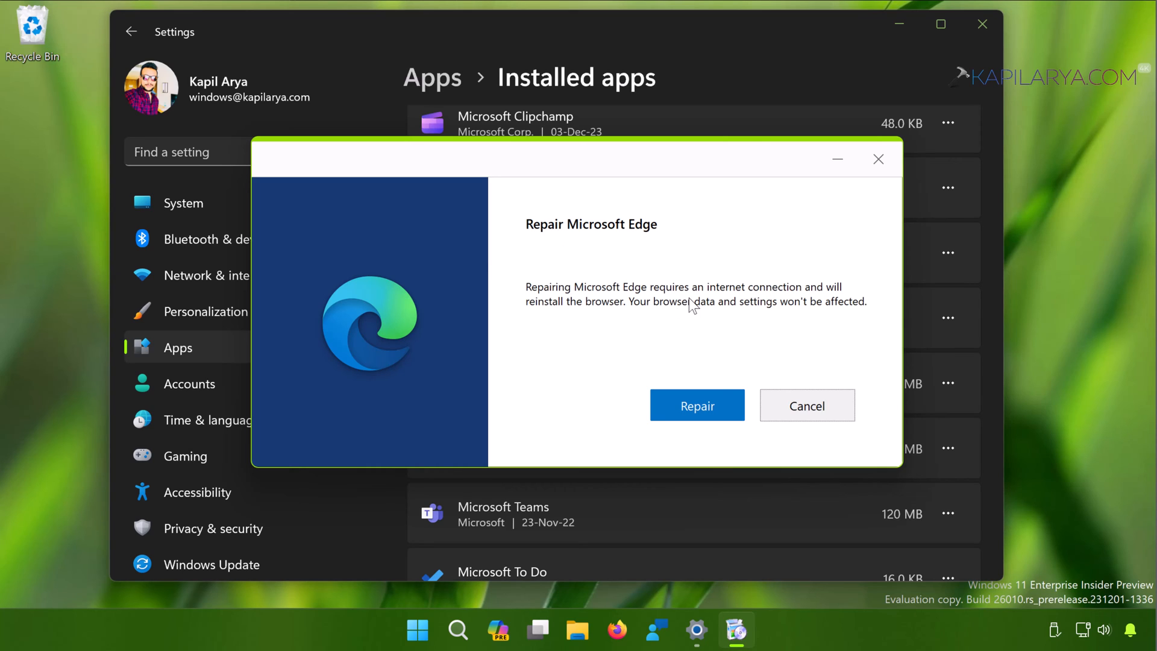
mouse_move(1100, 632)
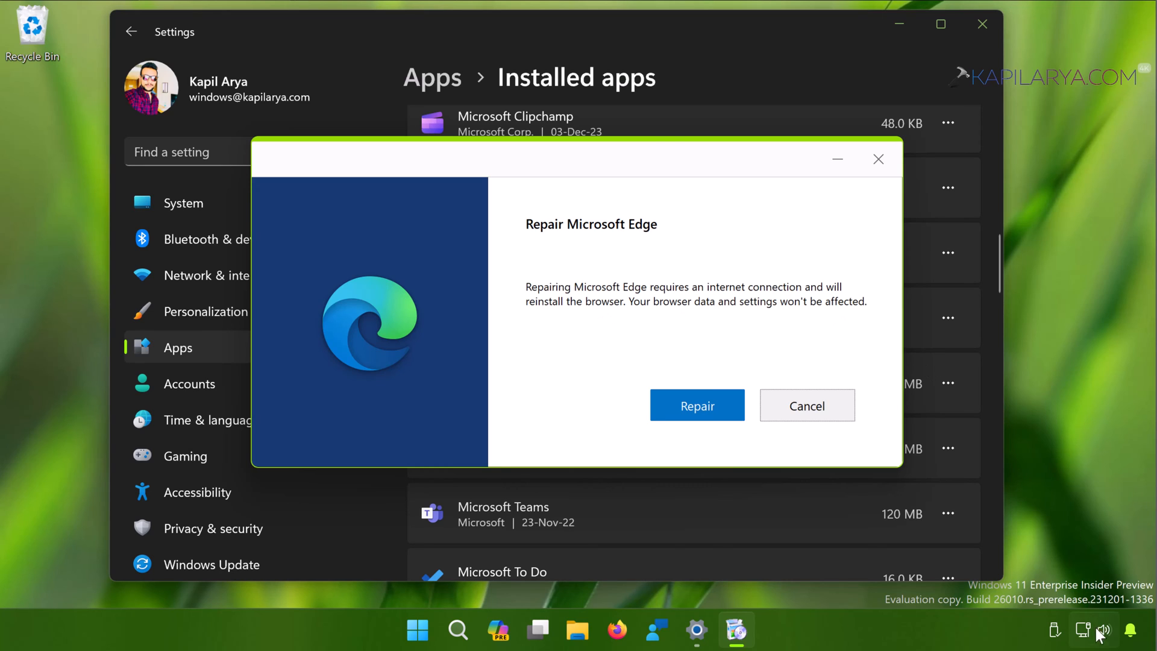
mouse_move(1086, 633)
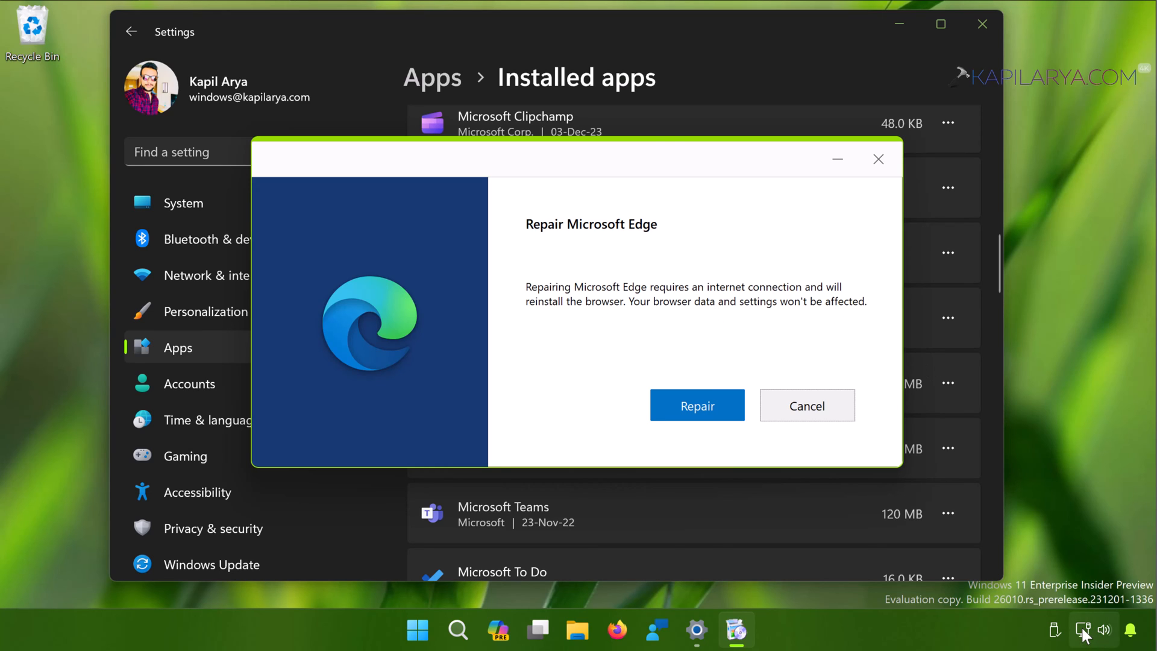
mouse_move(935, 537)
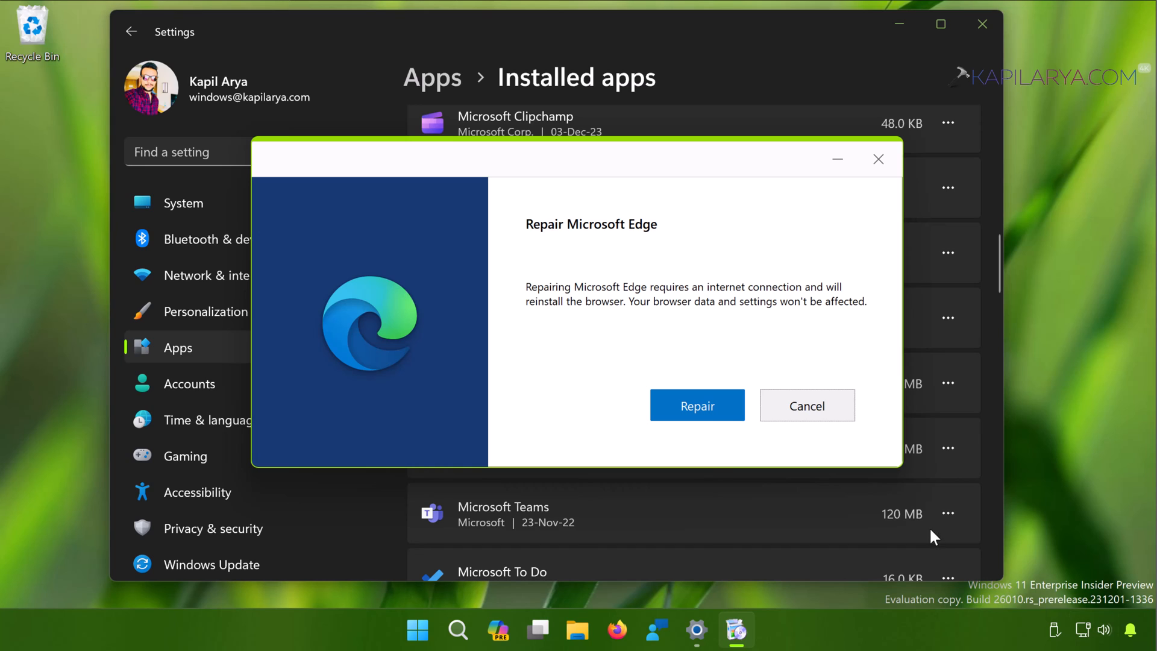
mouse_move(1082, 633)
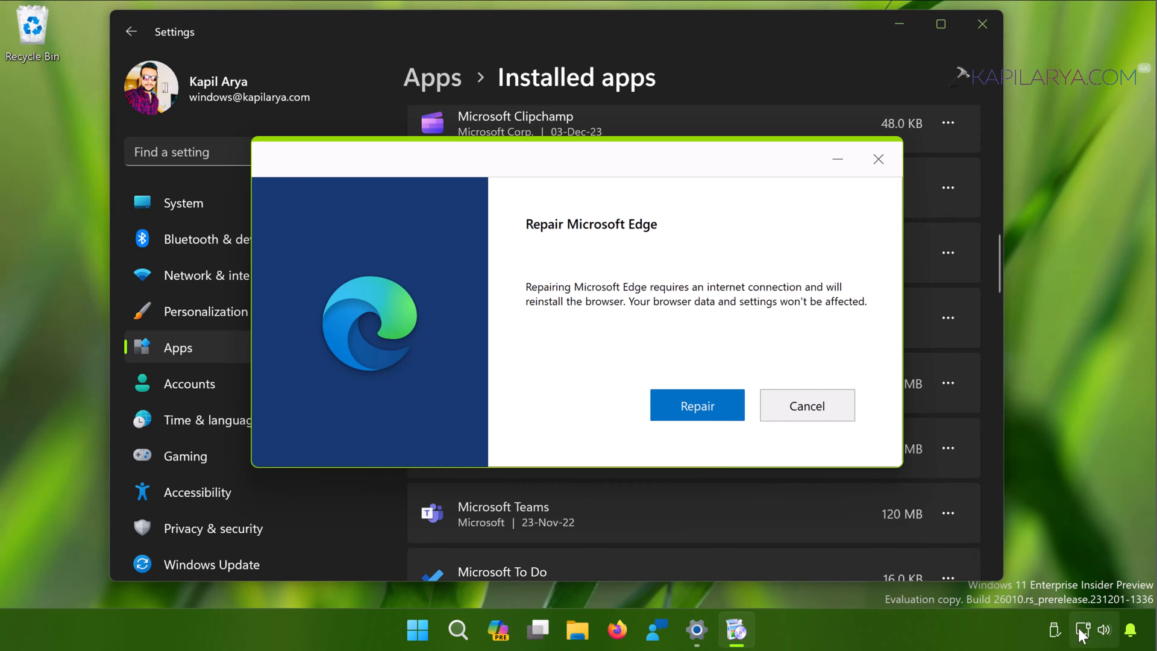
mouse_move(696, 405)
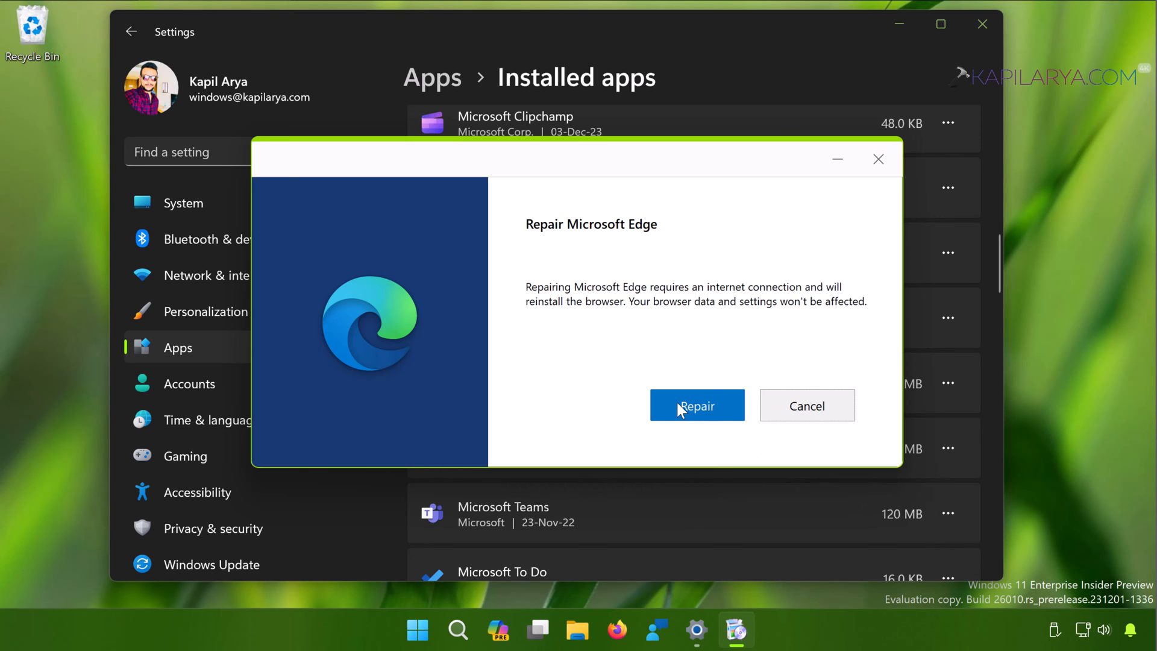
Confirm Repair so the installer begins reinstalling Microsoft Edge.
left_click(695, 405)
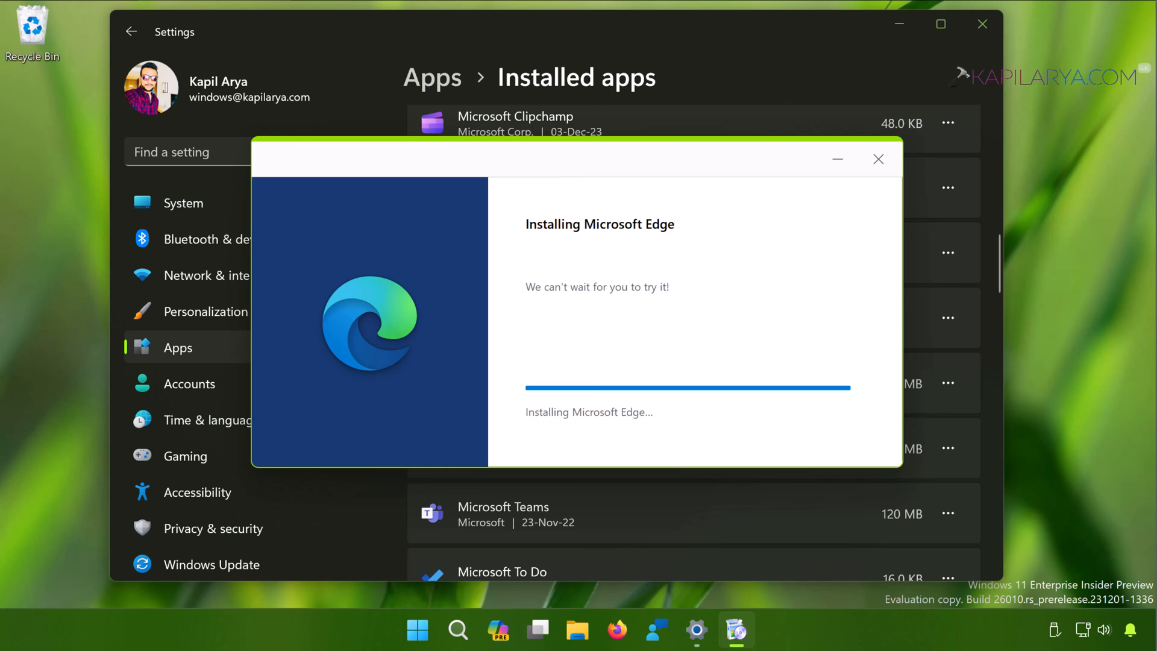
mouse_move(562, 285)
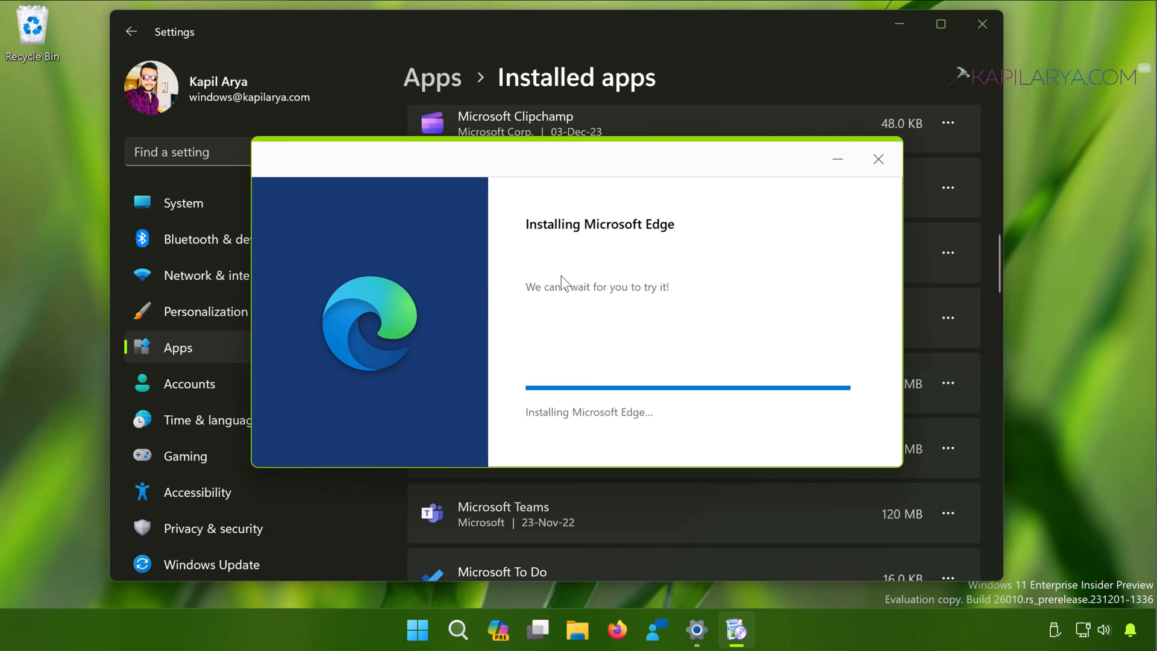
mouse_move(820, 312)
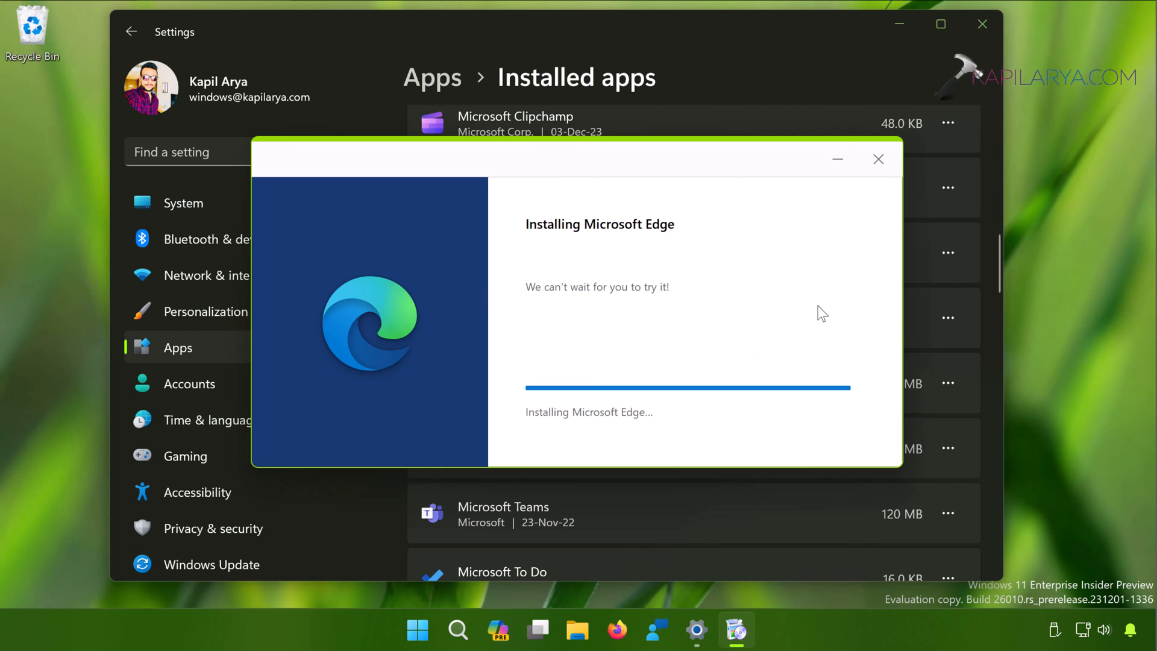